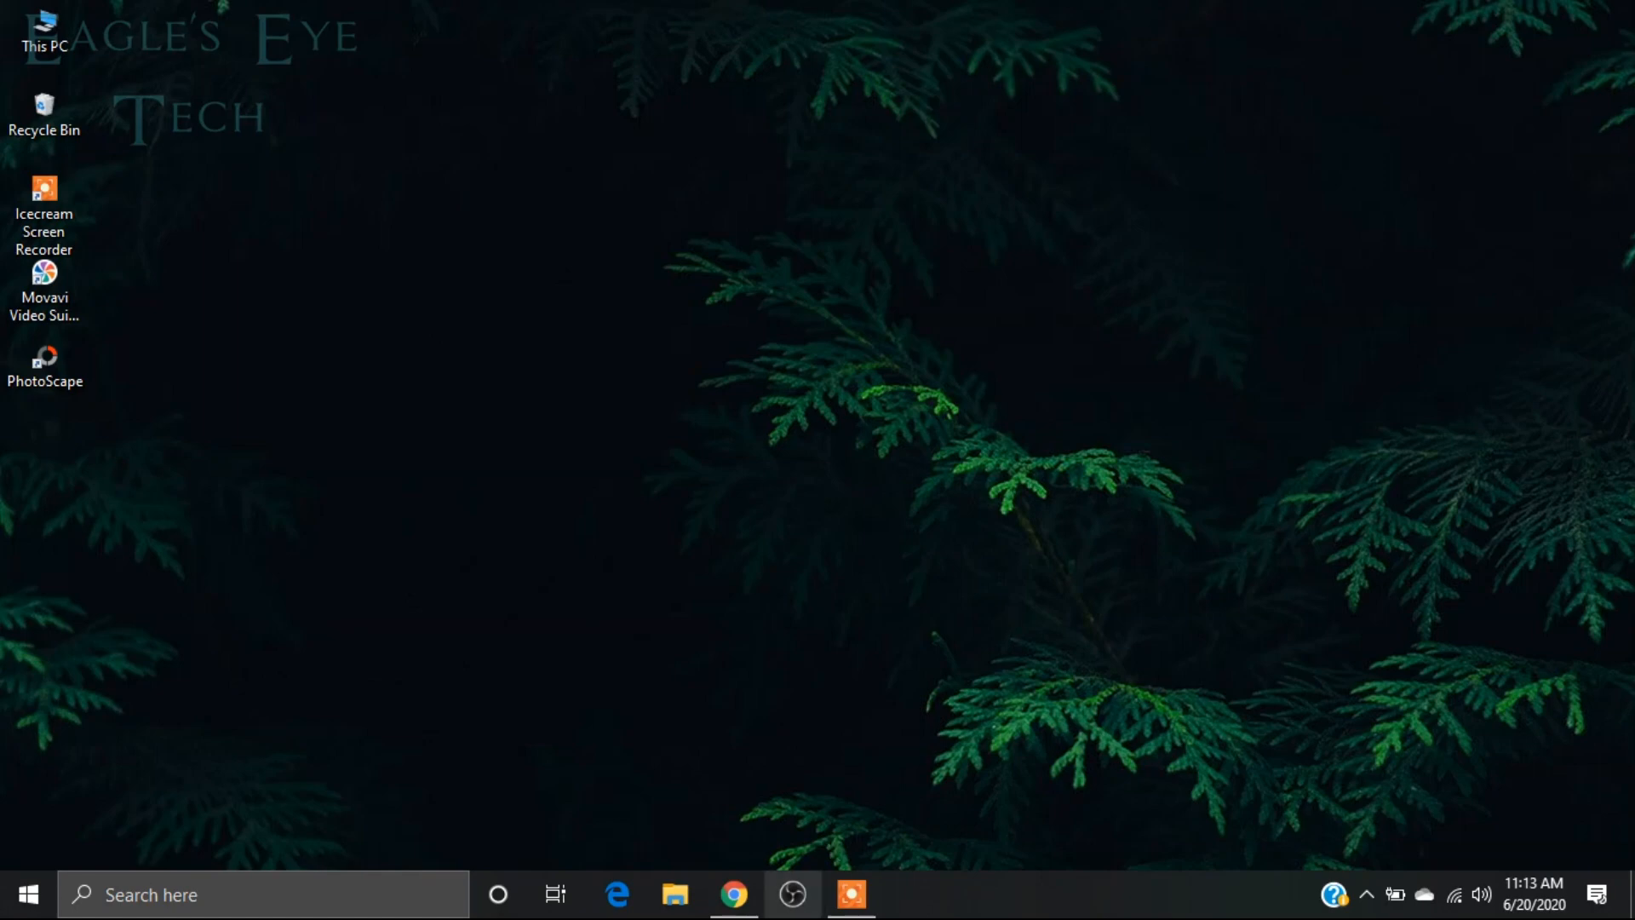
Reach the Facebook Settings & Privacy page via the account menu and scroll the sidebar to Videos.
{"action": "left_click", "coordinate": [733, 896]}
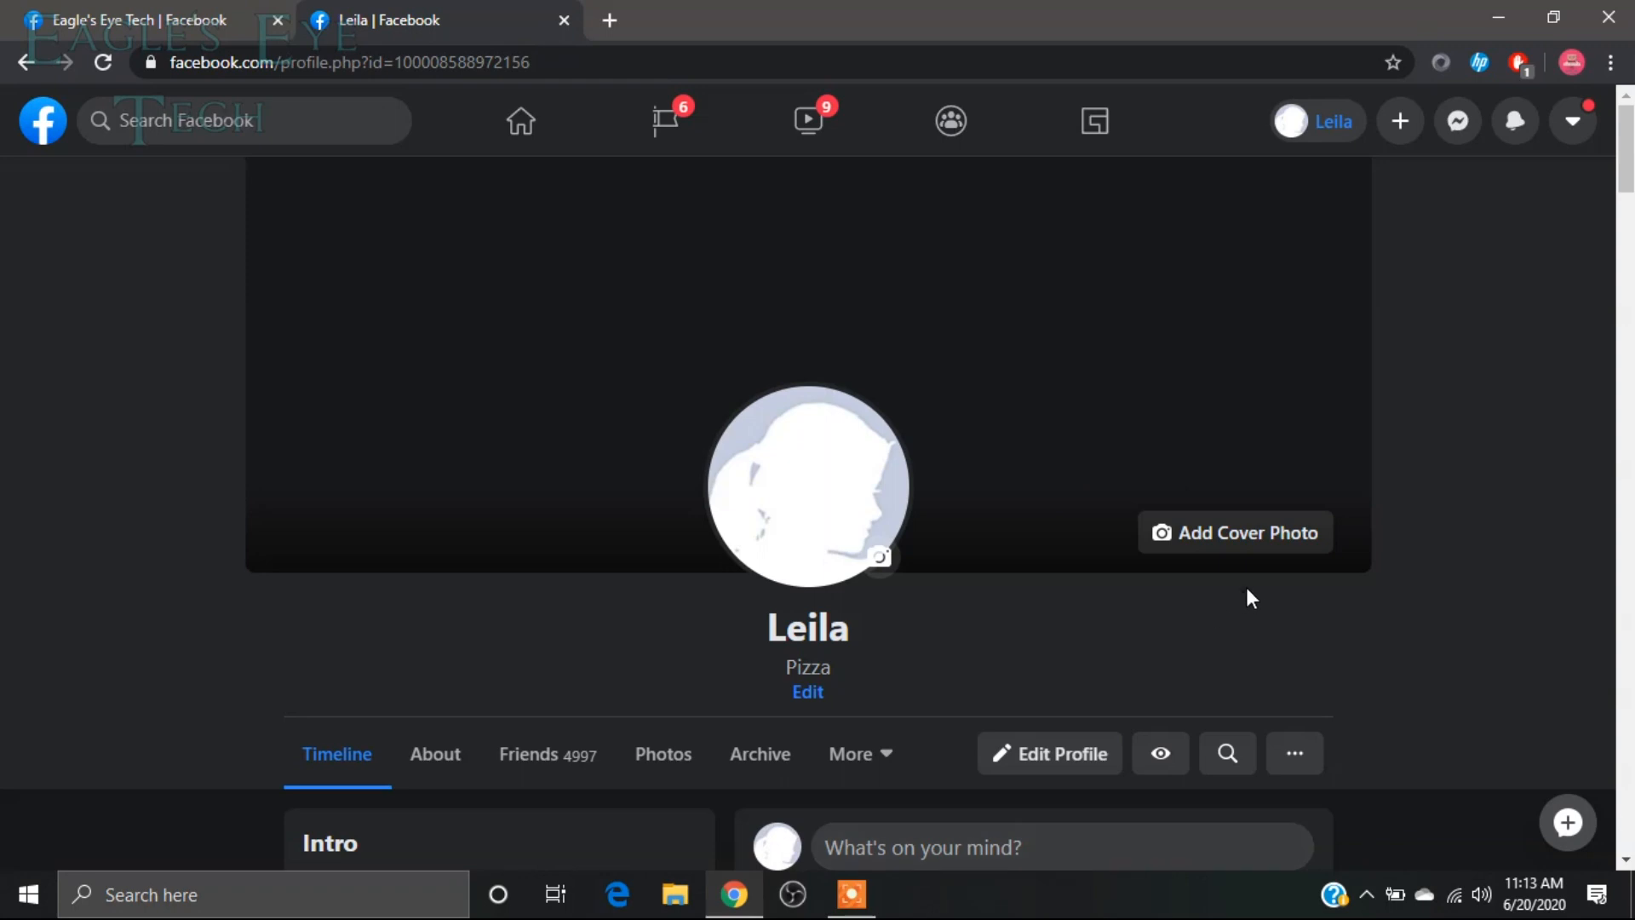
{"action": "left_click", "coordinate": [1571, 120]}
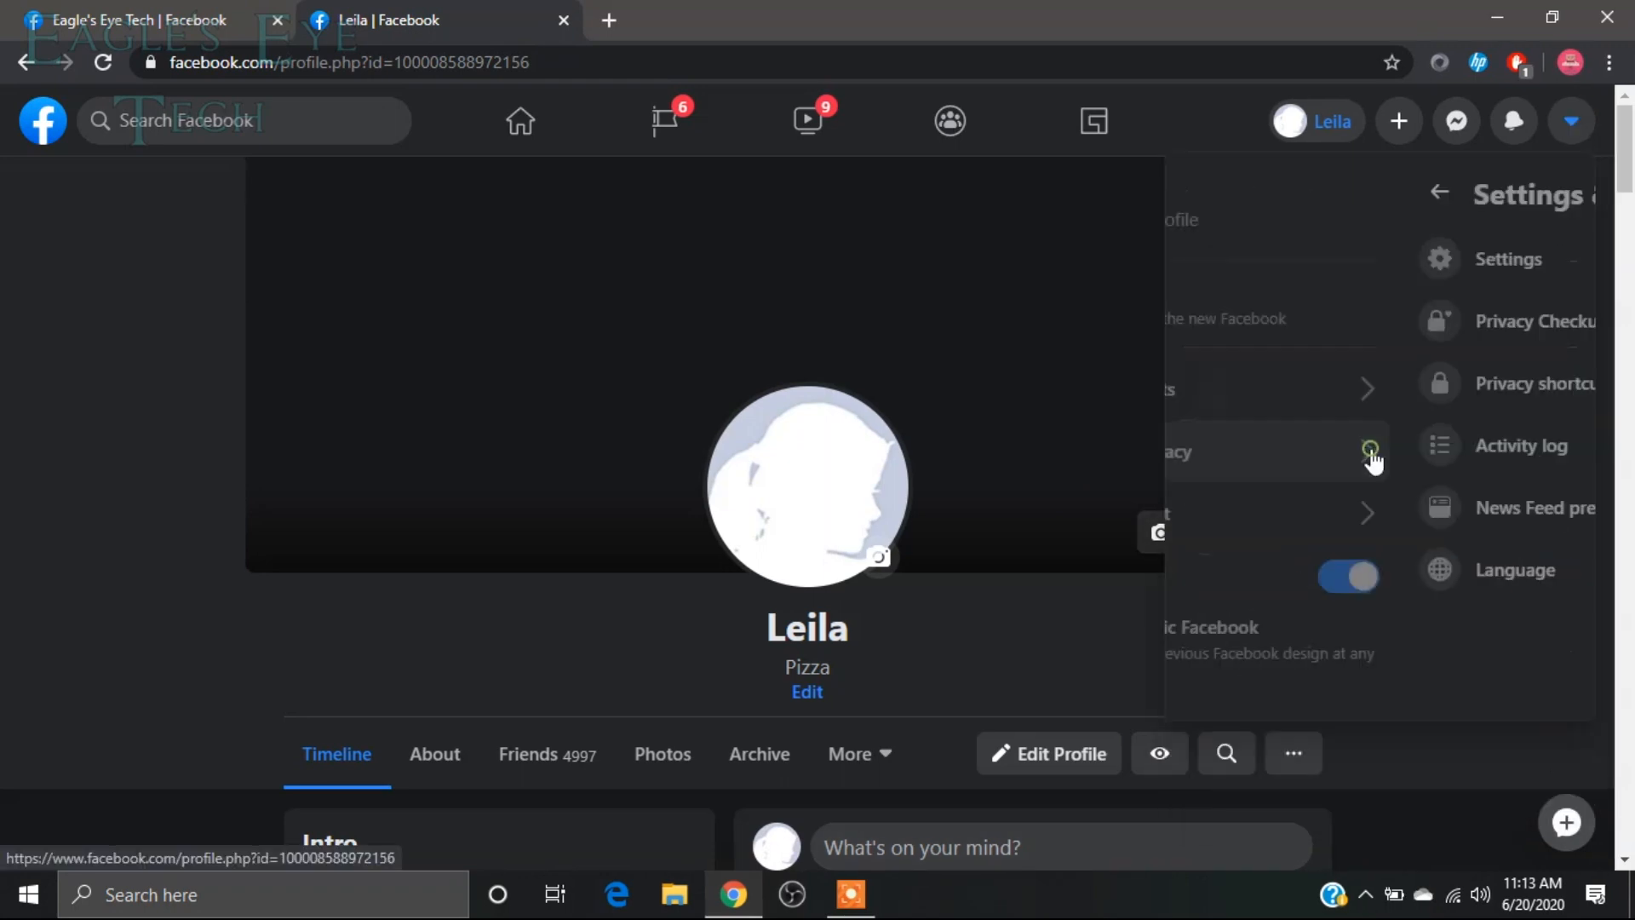
{"action": "left_click", "coordinate": [1296, 260]}
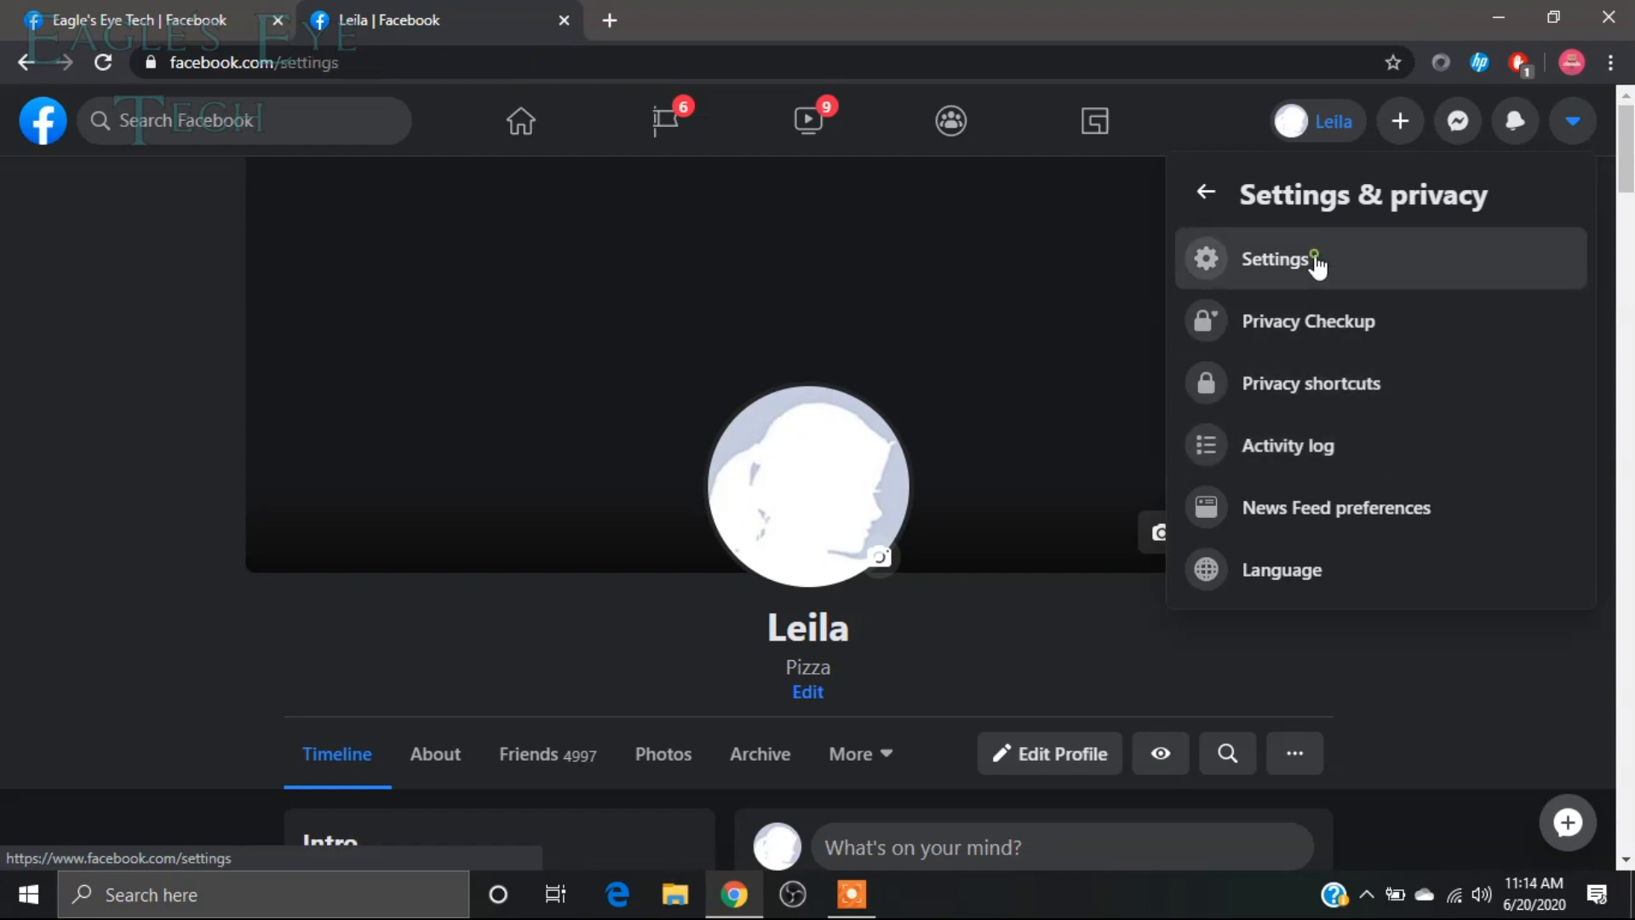
{"action": "left_click", "coordinate": [1294, 259]}
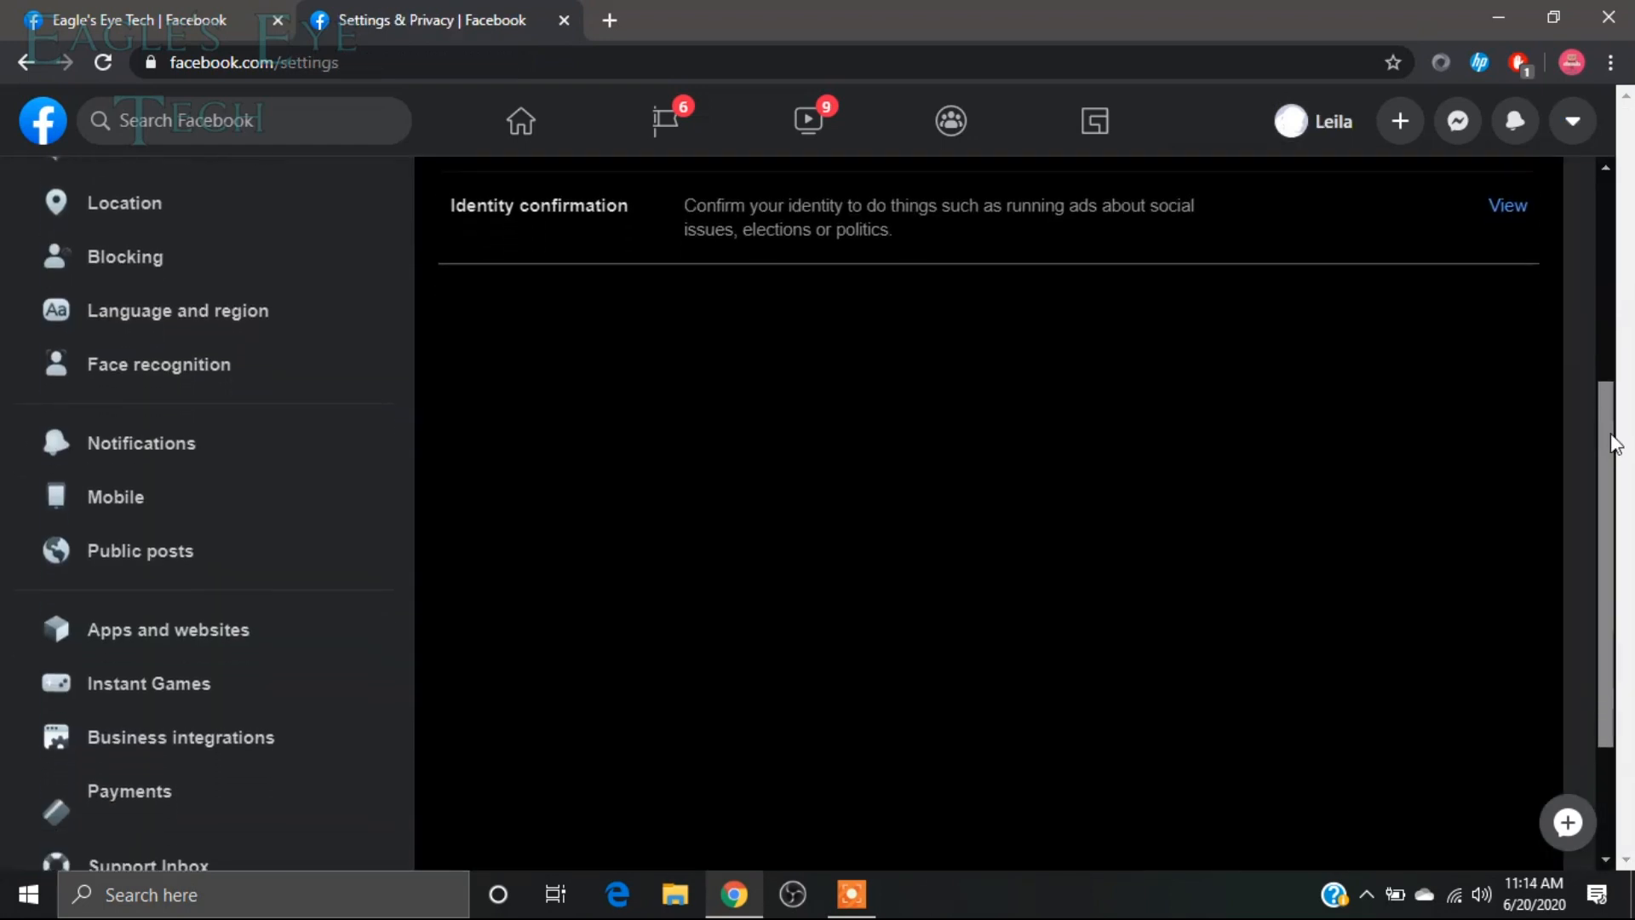
{"action": "scroll", "scroll_direction": "down", "scroll_amount": 3}
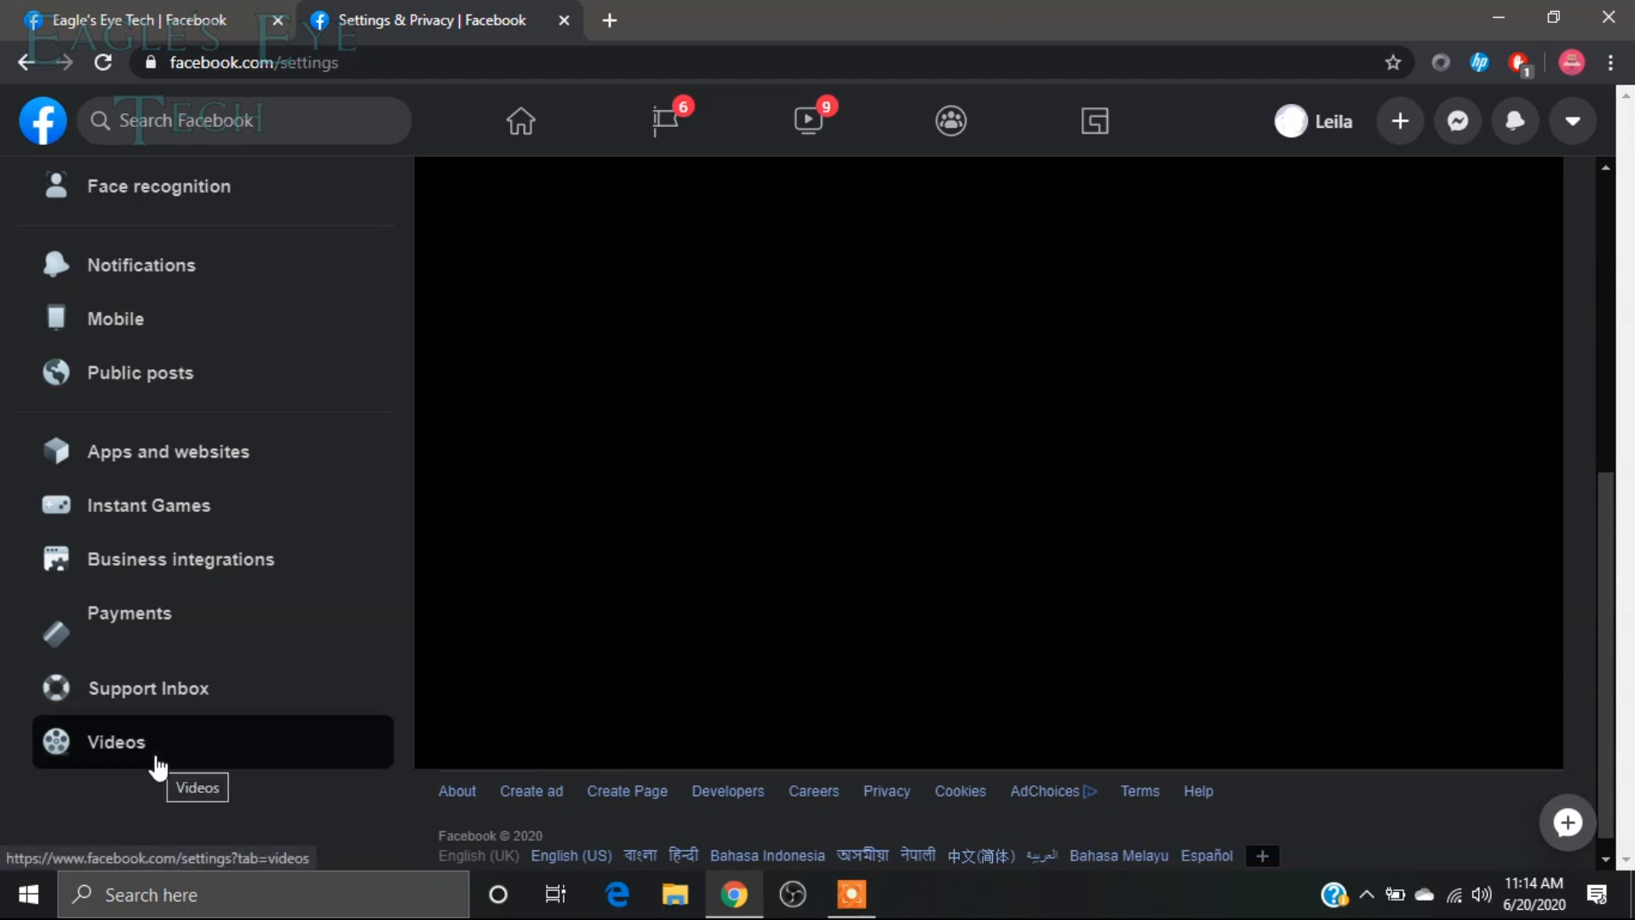
Show the Video Settings page from the Videos sidebar entry.
{"action": "left_click", "coordinate": [126, 742]}
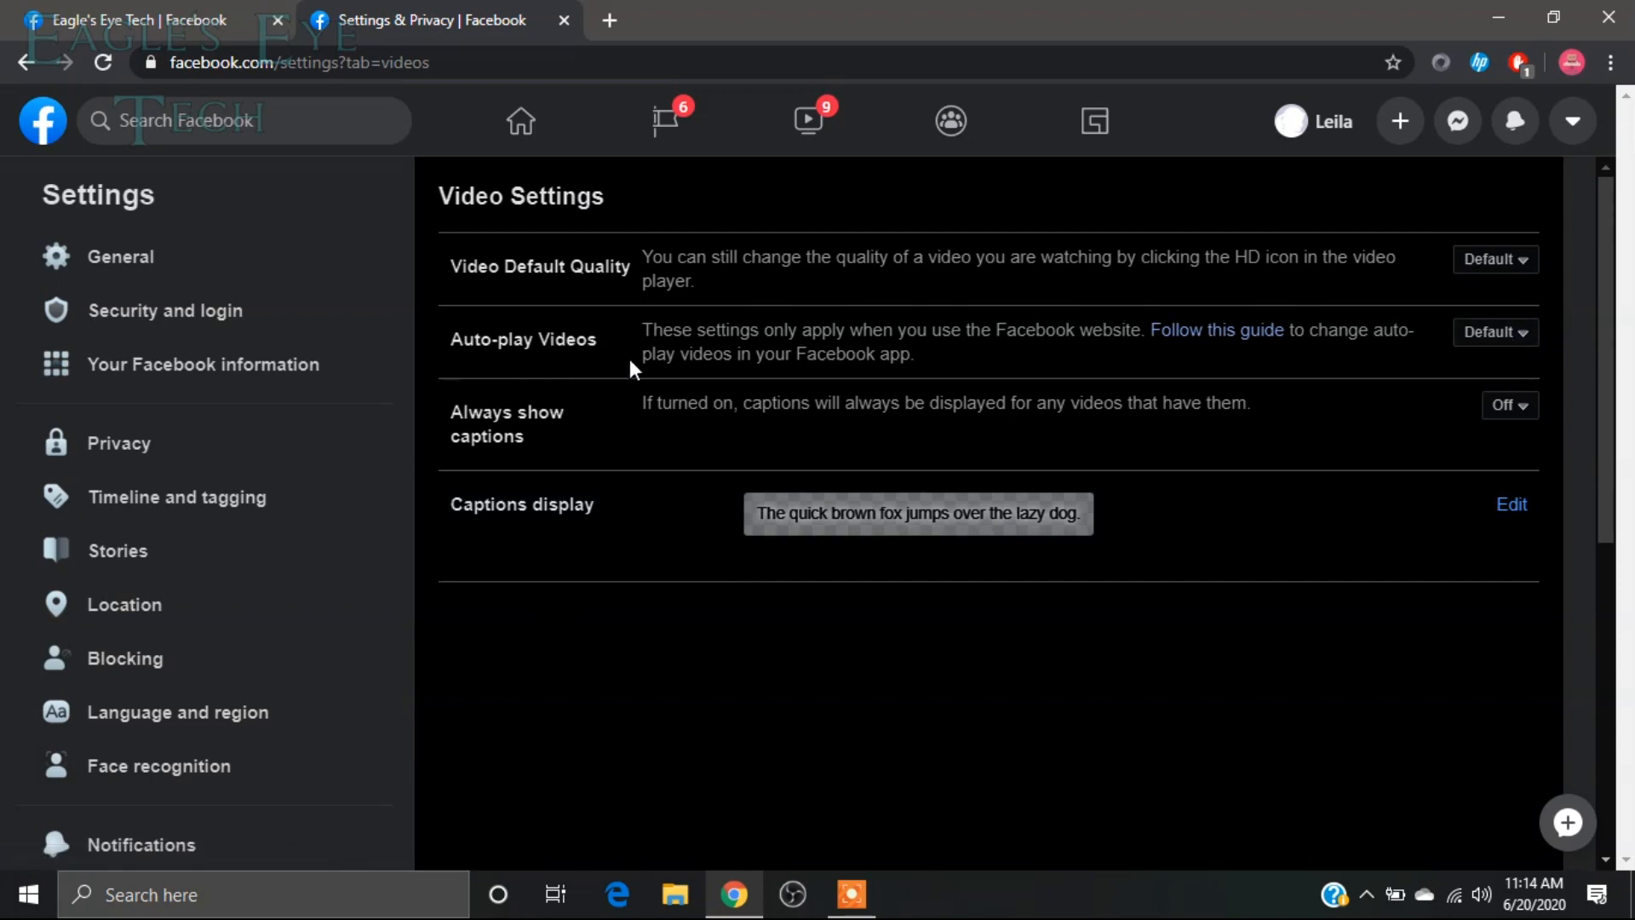
{"action": "mouse_move", "coordinate": [1554, 345]}
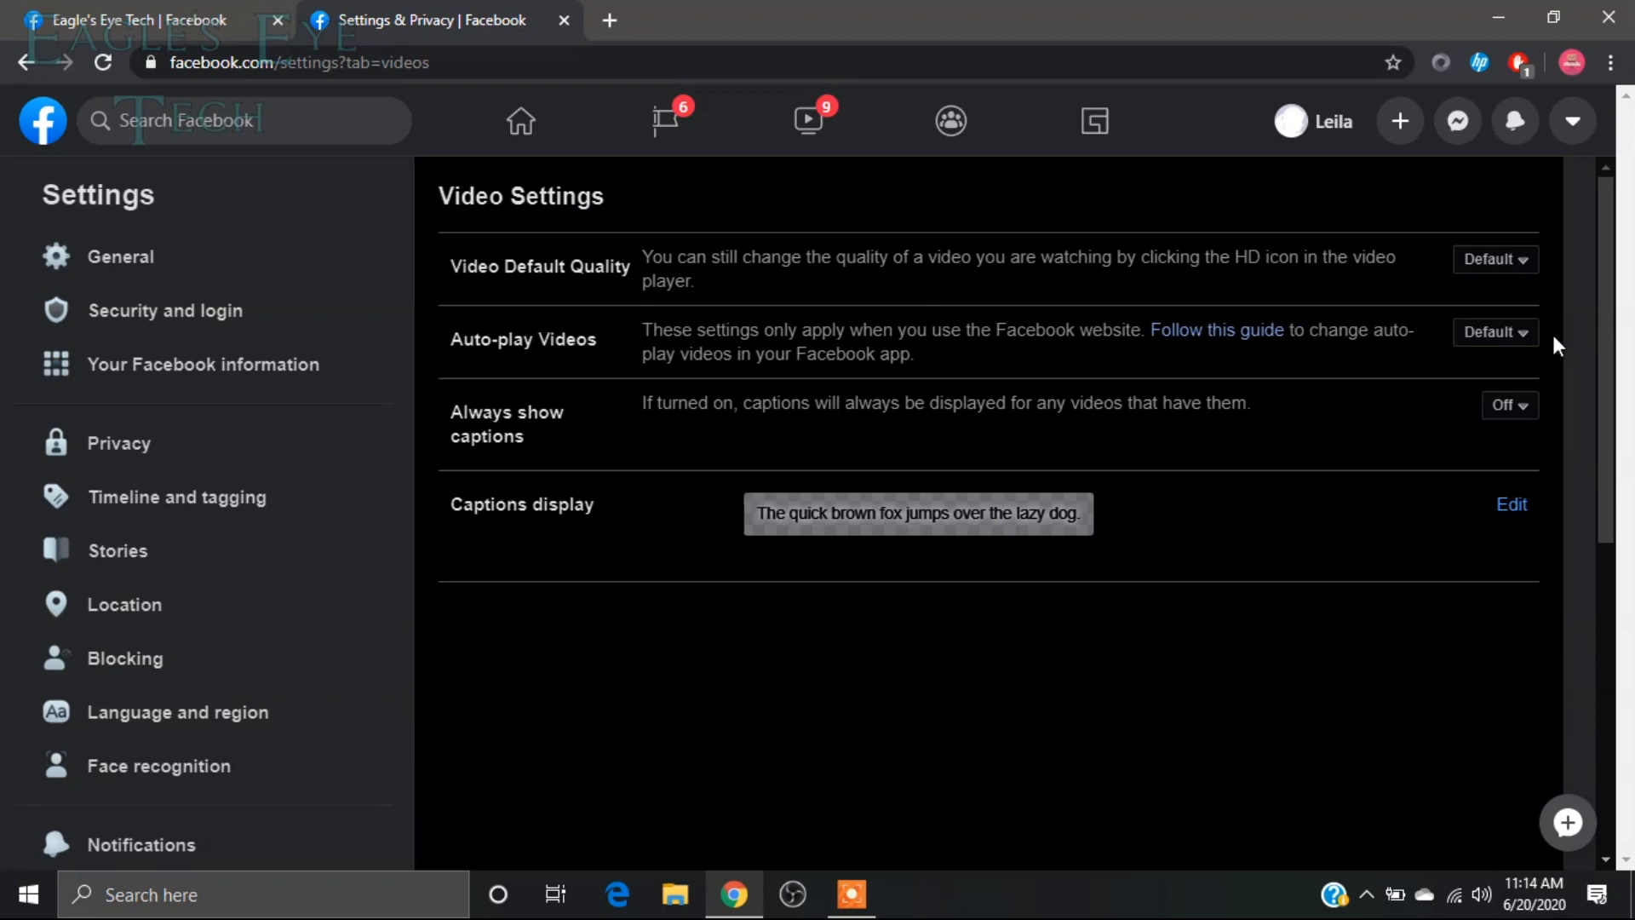
{"action": "mouse_move", "coordinate": [175, 15]}
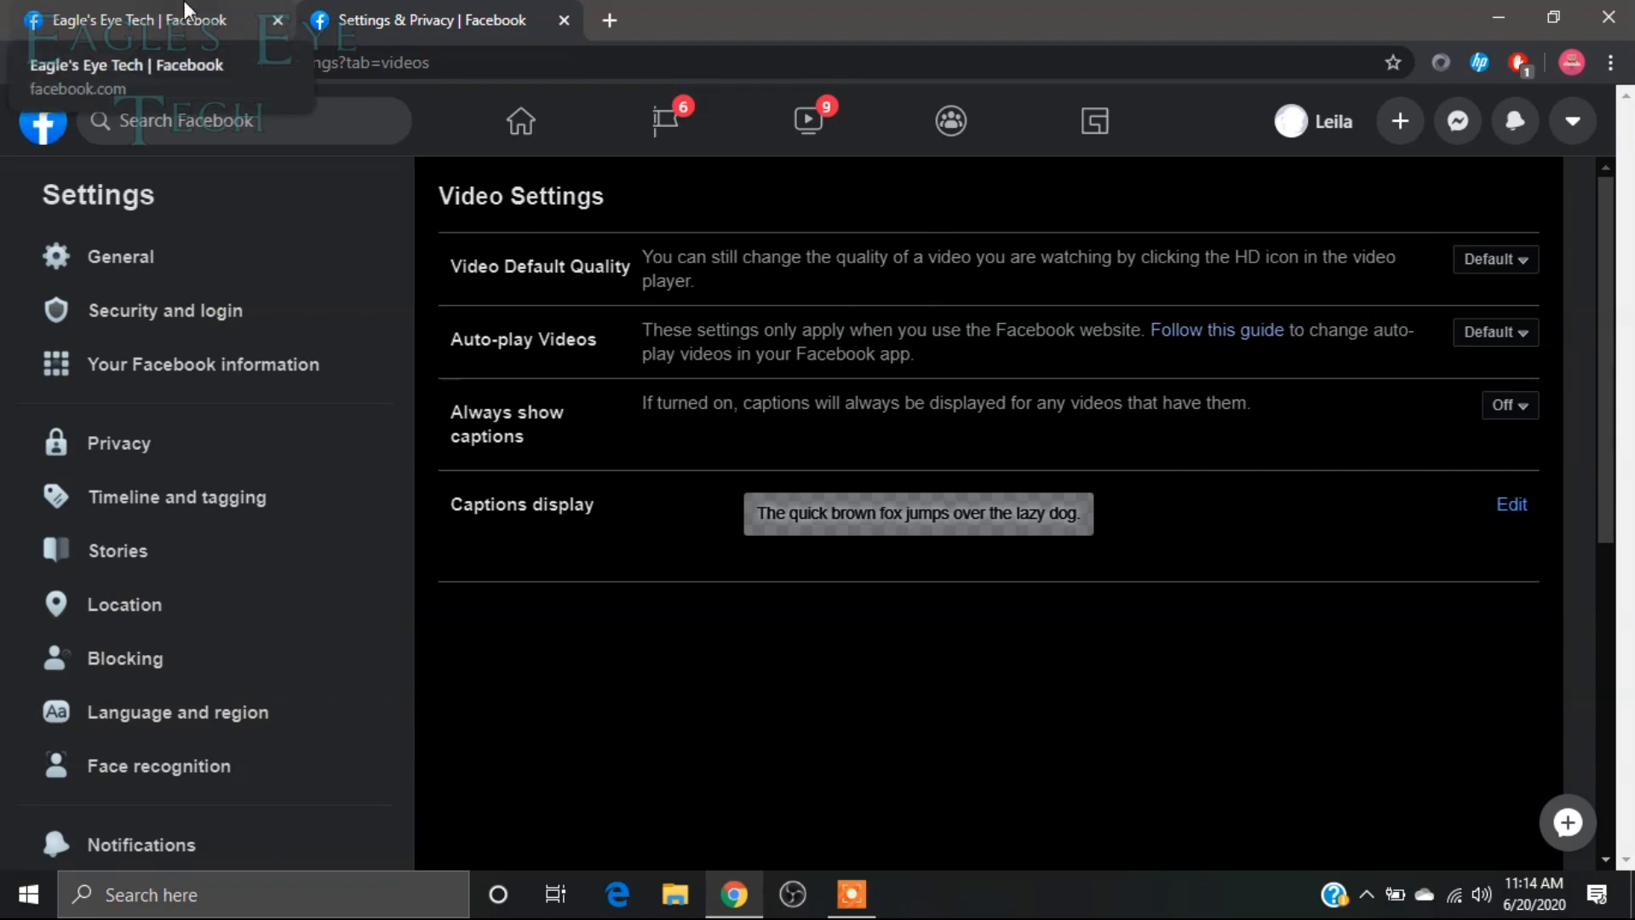
Scroll the Eagle's Eye Tech page feed down to its post video to see it autoplay.
{"action": "left_click", "coordinate": [127, 19]}
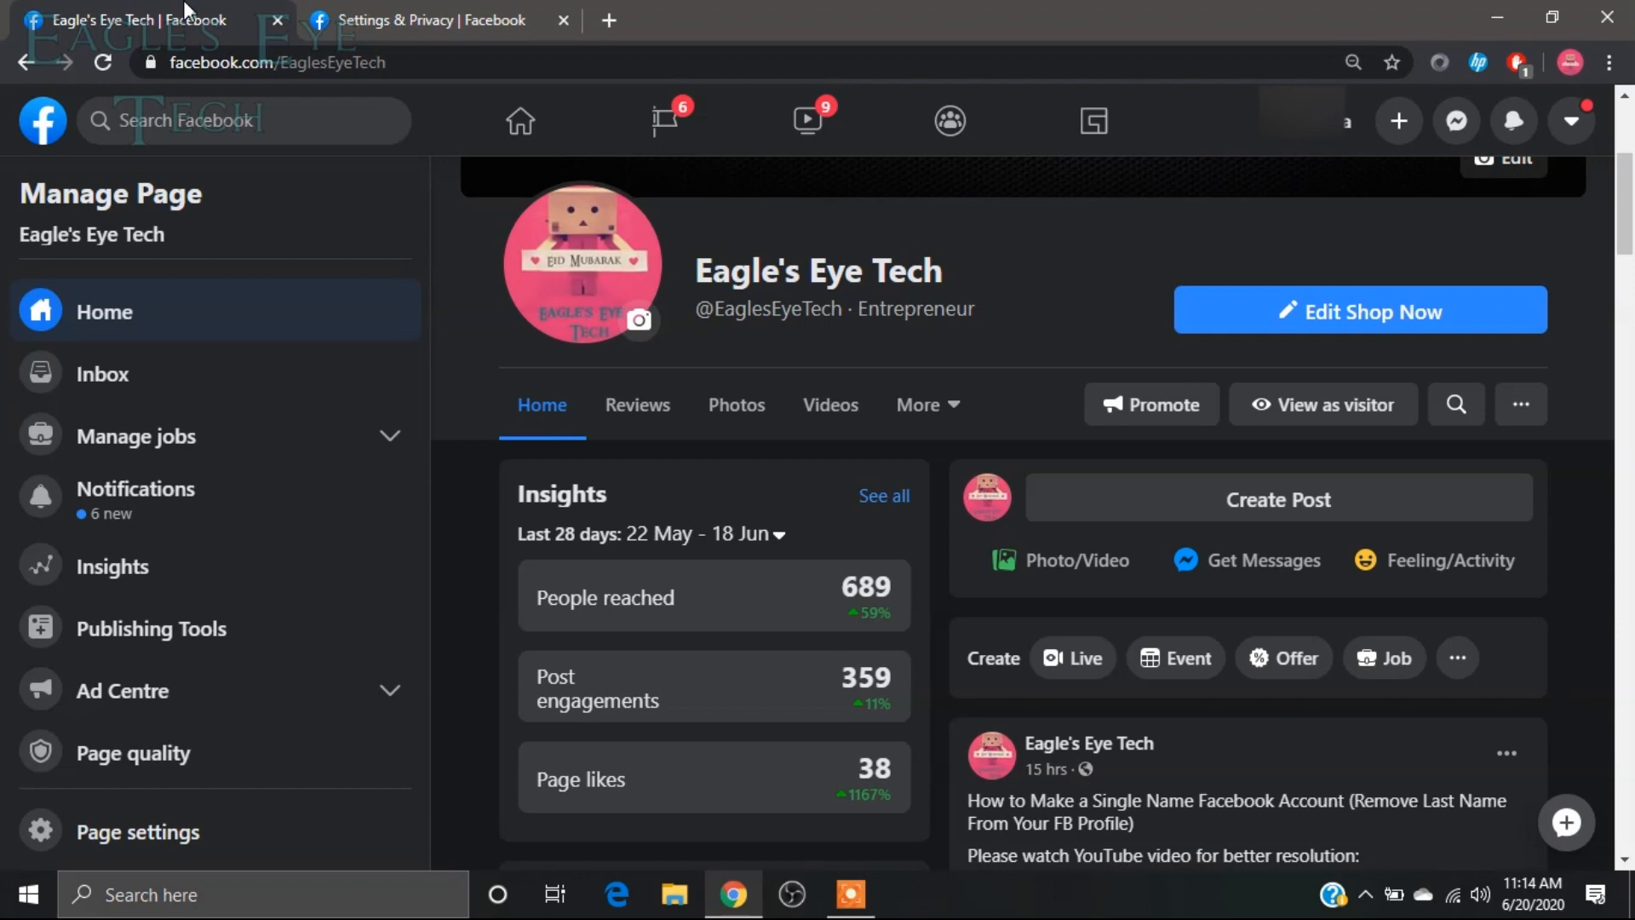
{"action": "scroll", "scroll_direction": "down", "scroll_amount": 3}
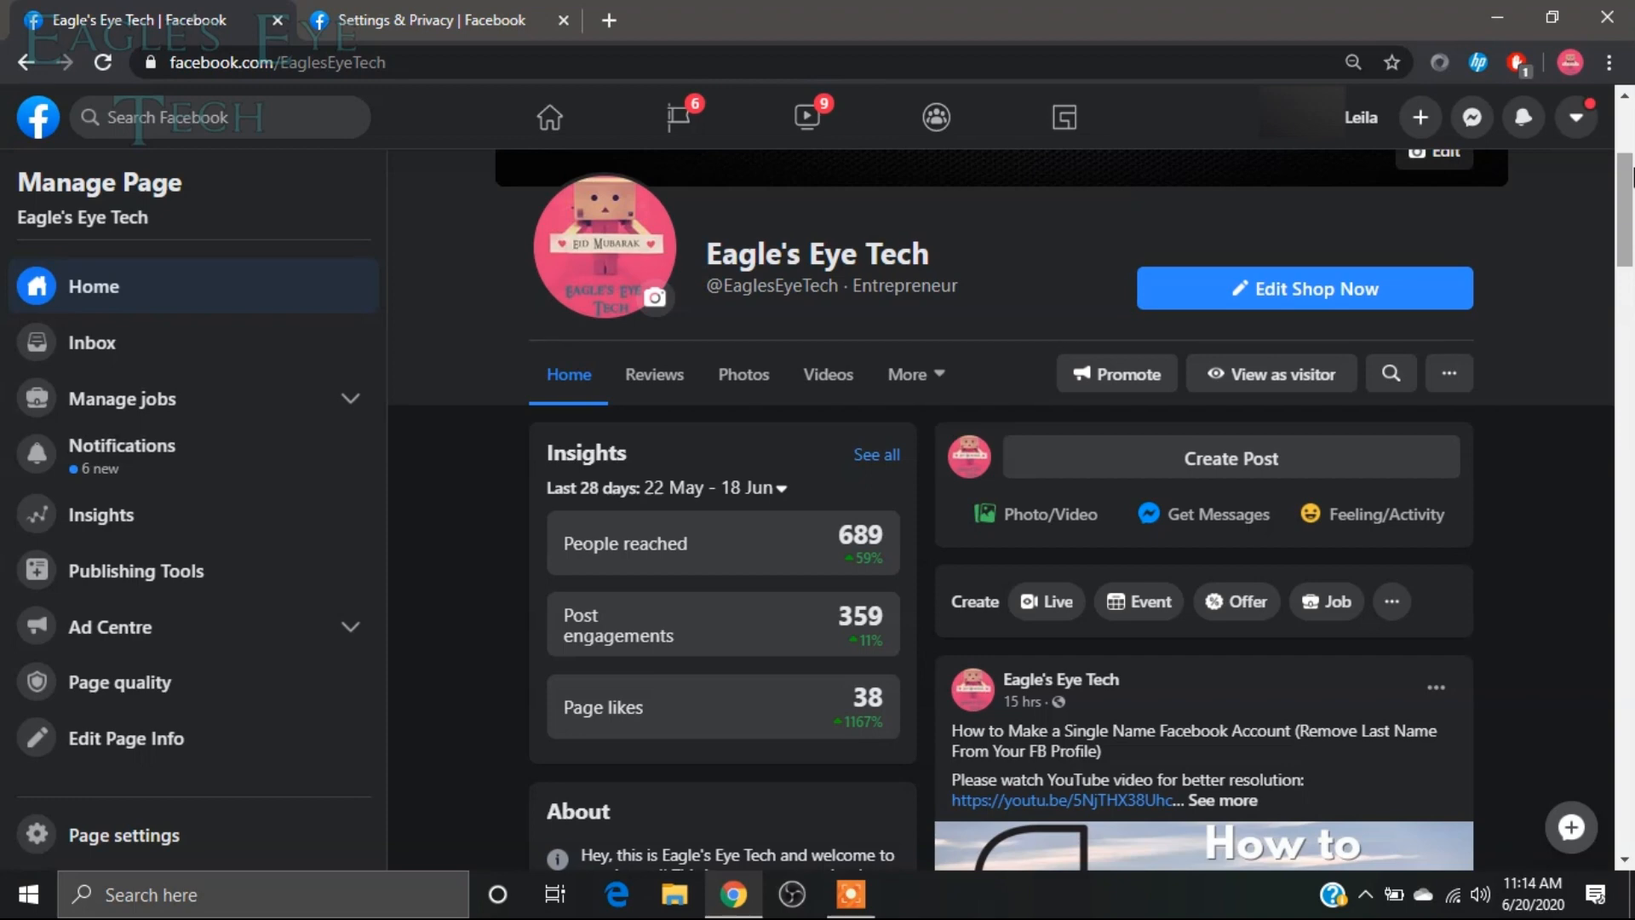
{"action": "mouse_move", "coordinate": [1310, 716]}
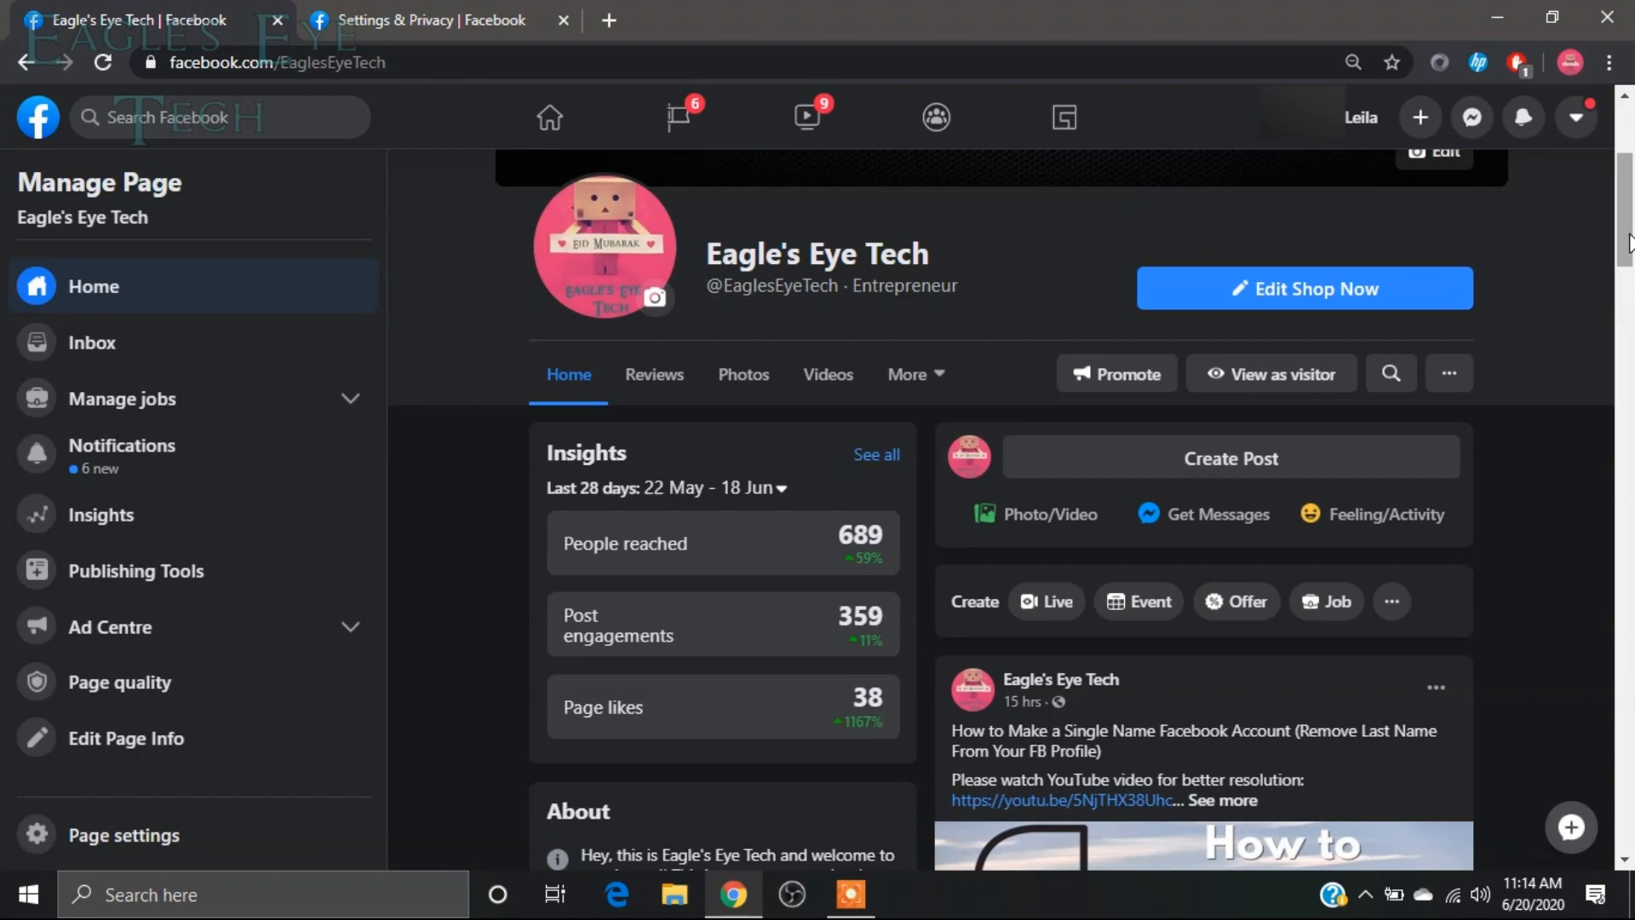
{"action": "scroll", "scroll_direction": "down", "scroll_amount": 3}
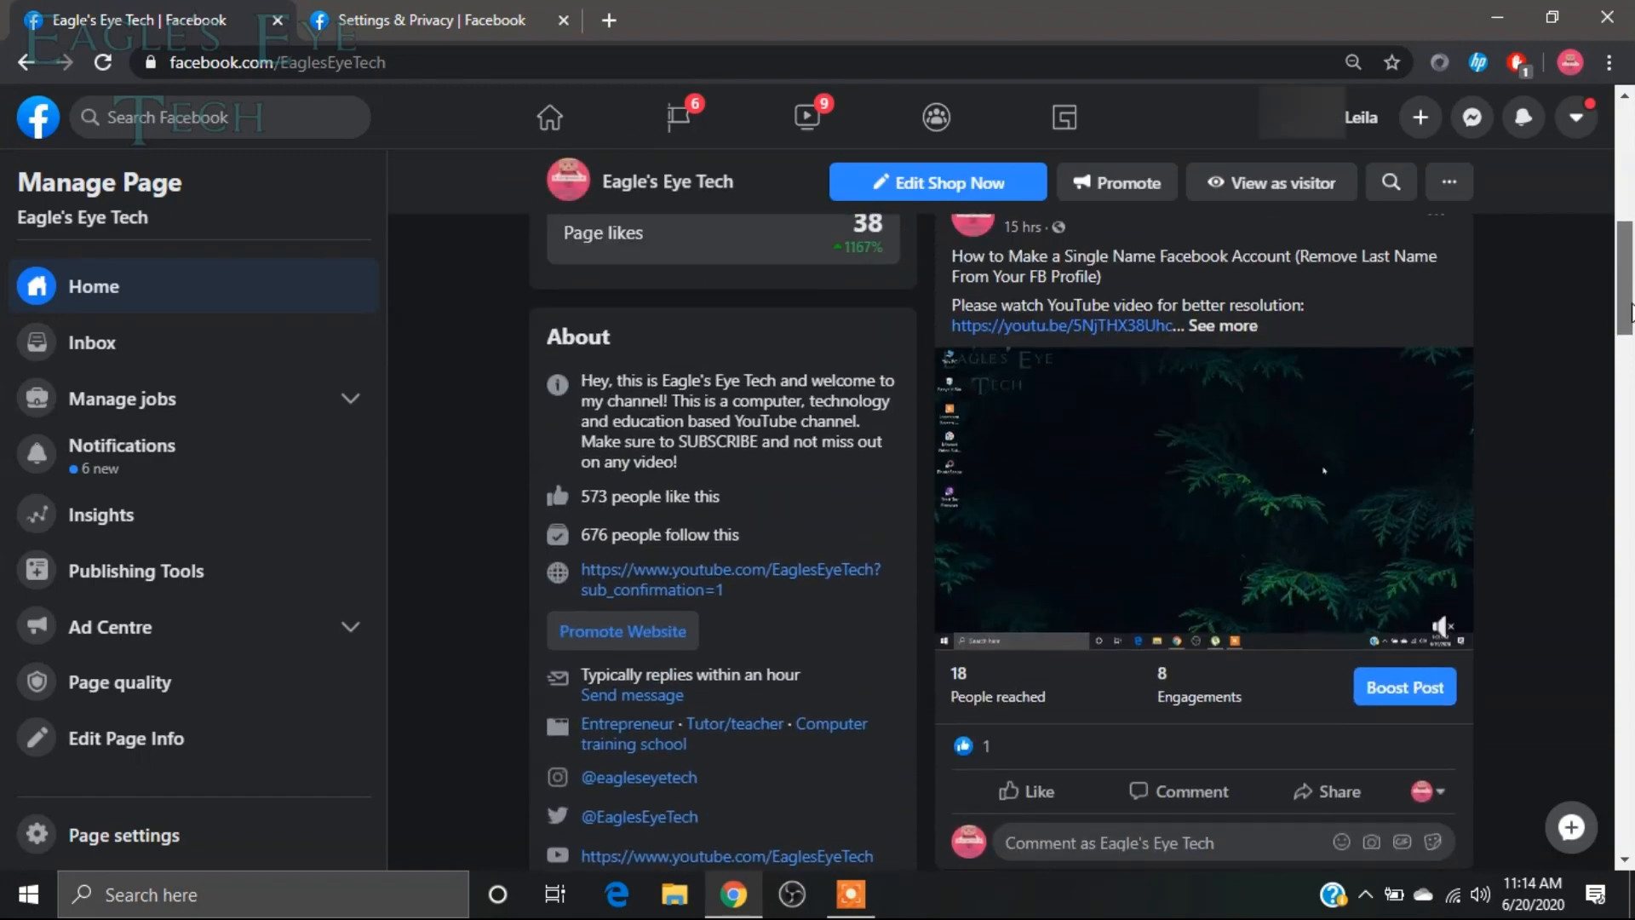
{"action": "scroll", "scroll_direction": "down", "scroll_amount": 3}
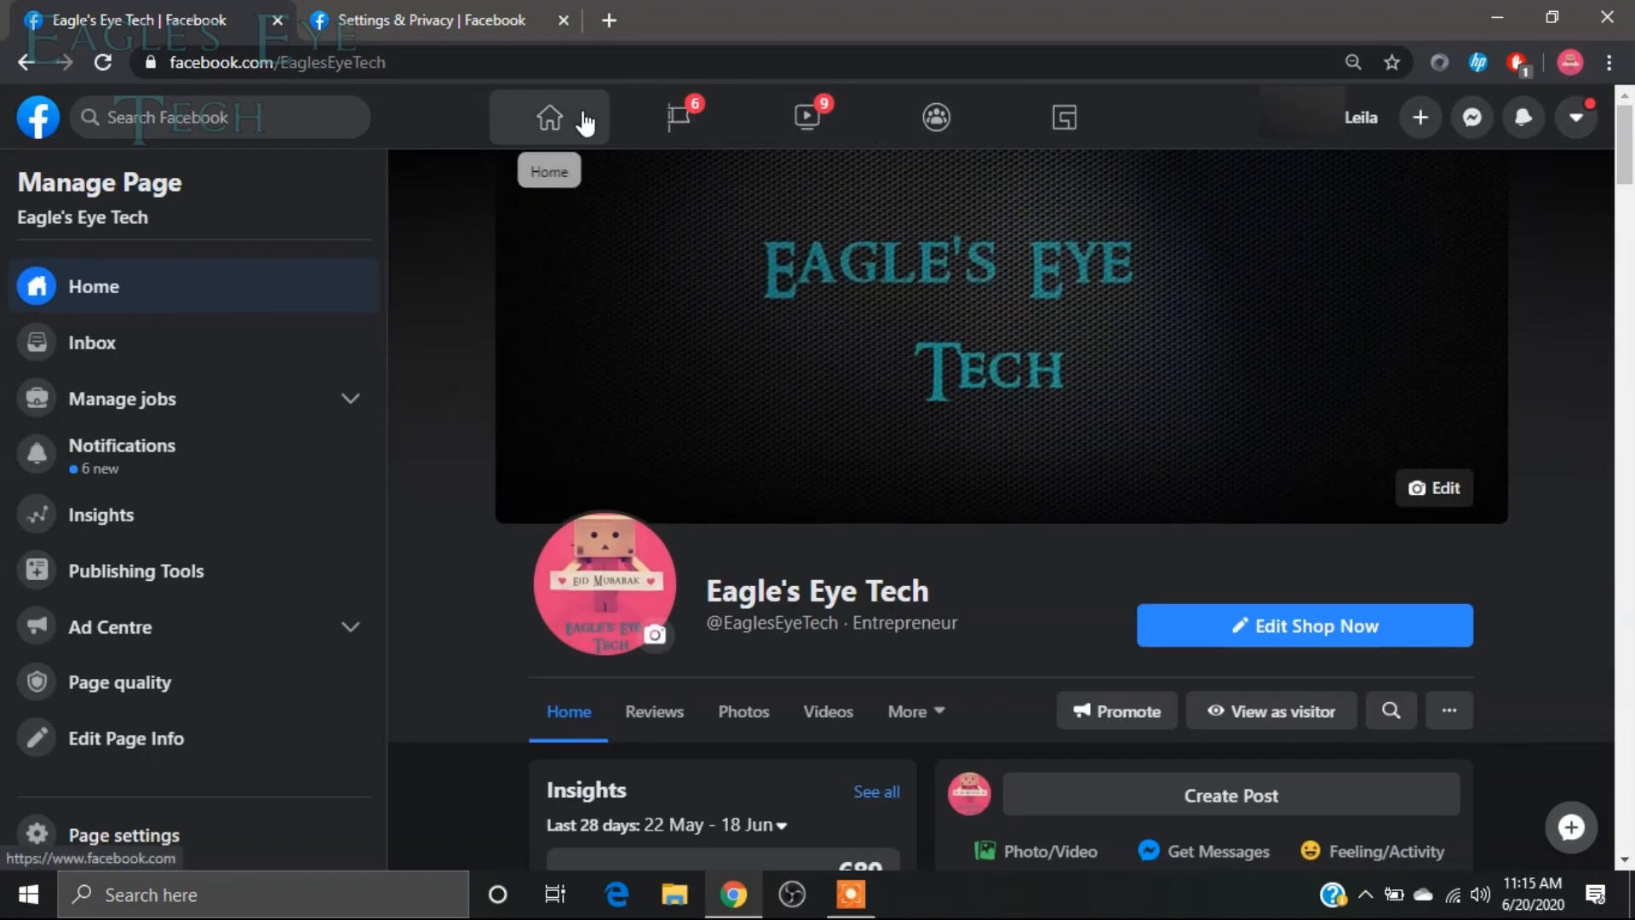
Set Auto-play Videos to Off in Video Settings and return to the Eagle's Eye Tech page.
{"action": "left_click", "coordinate": [419, 20]}
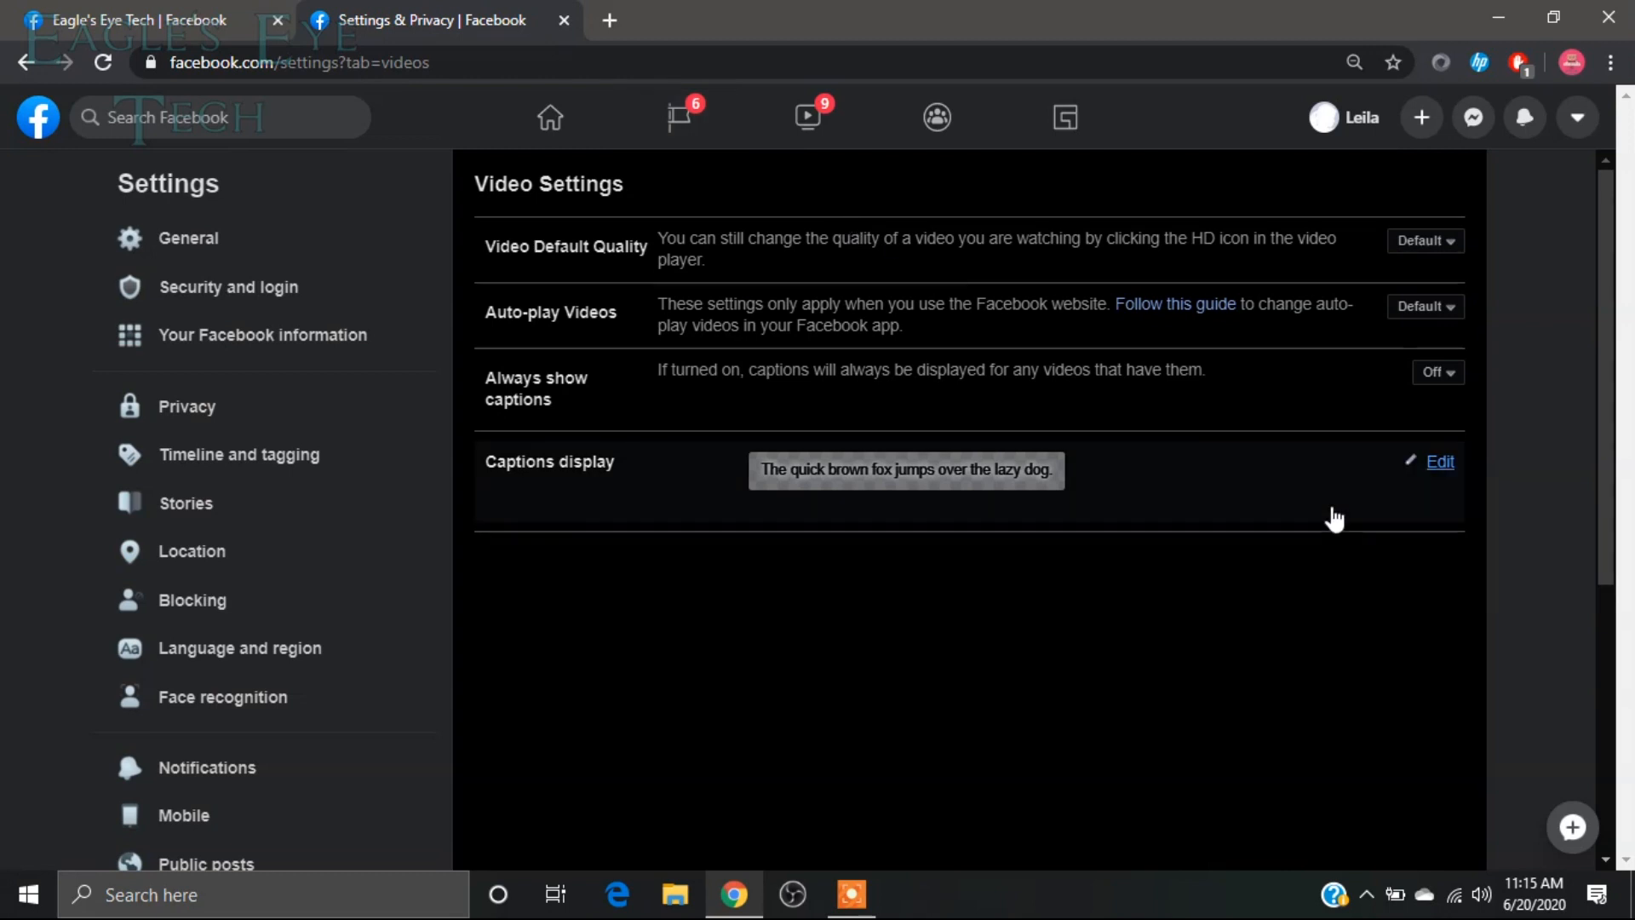
{"action": "mouse_move", "coordinate": [1121, 337]}
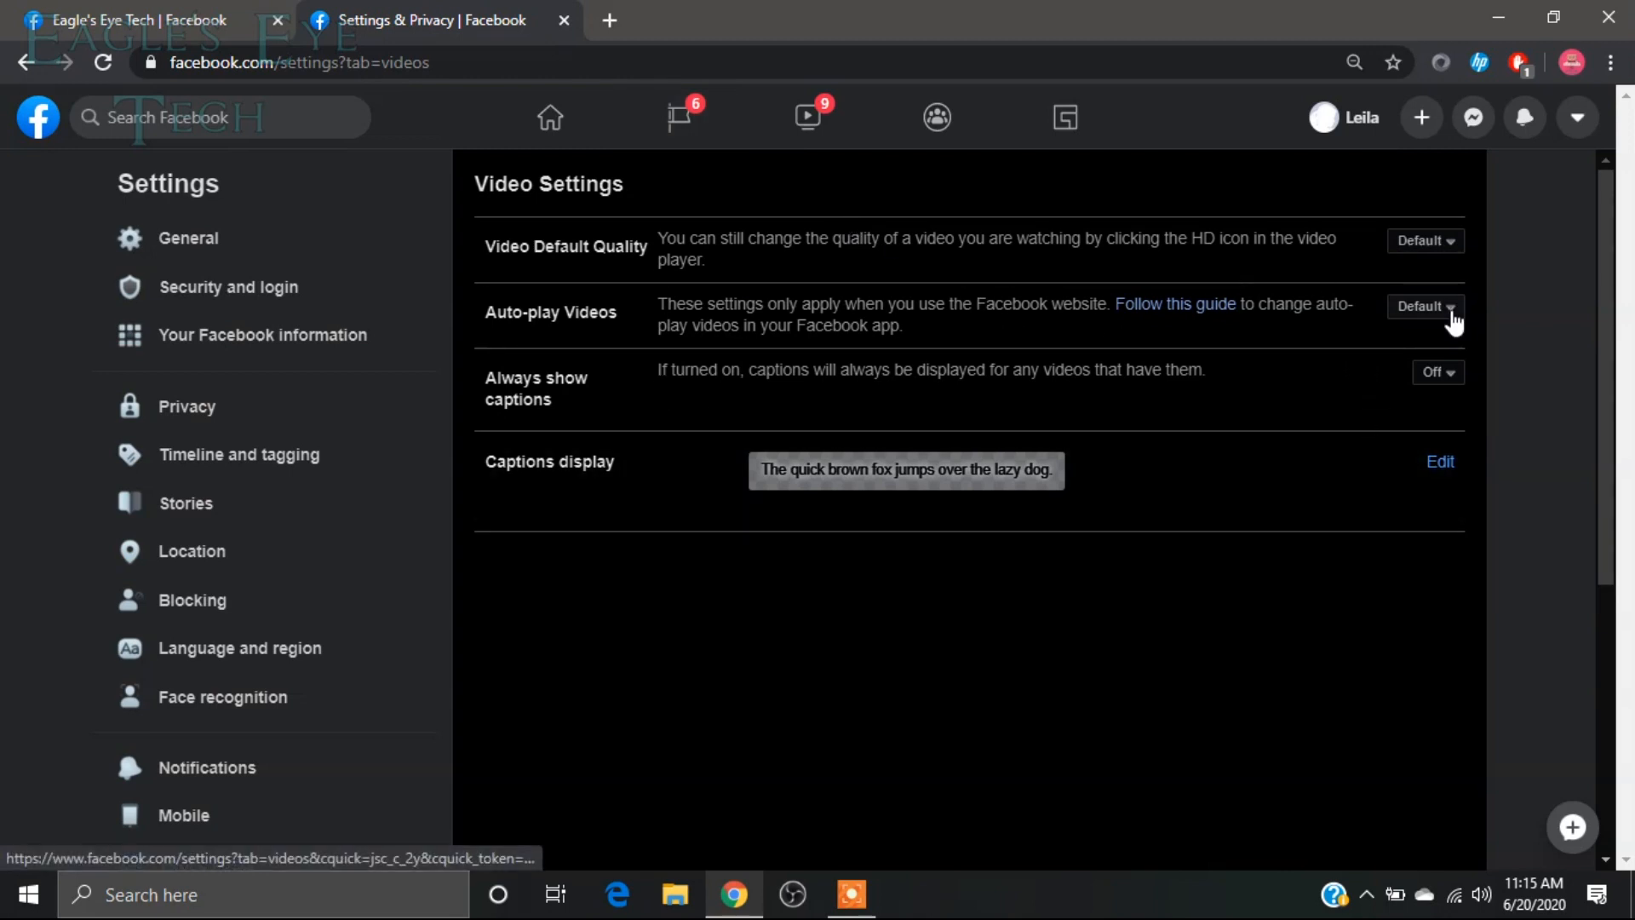
{"action": "left_click", "coordinate": [1426, 305]}
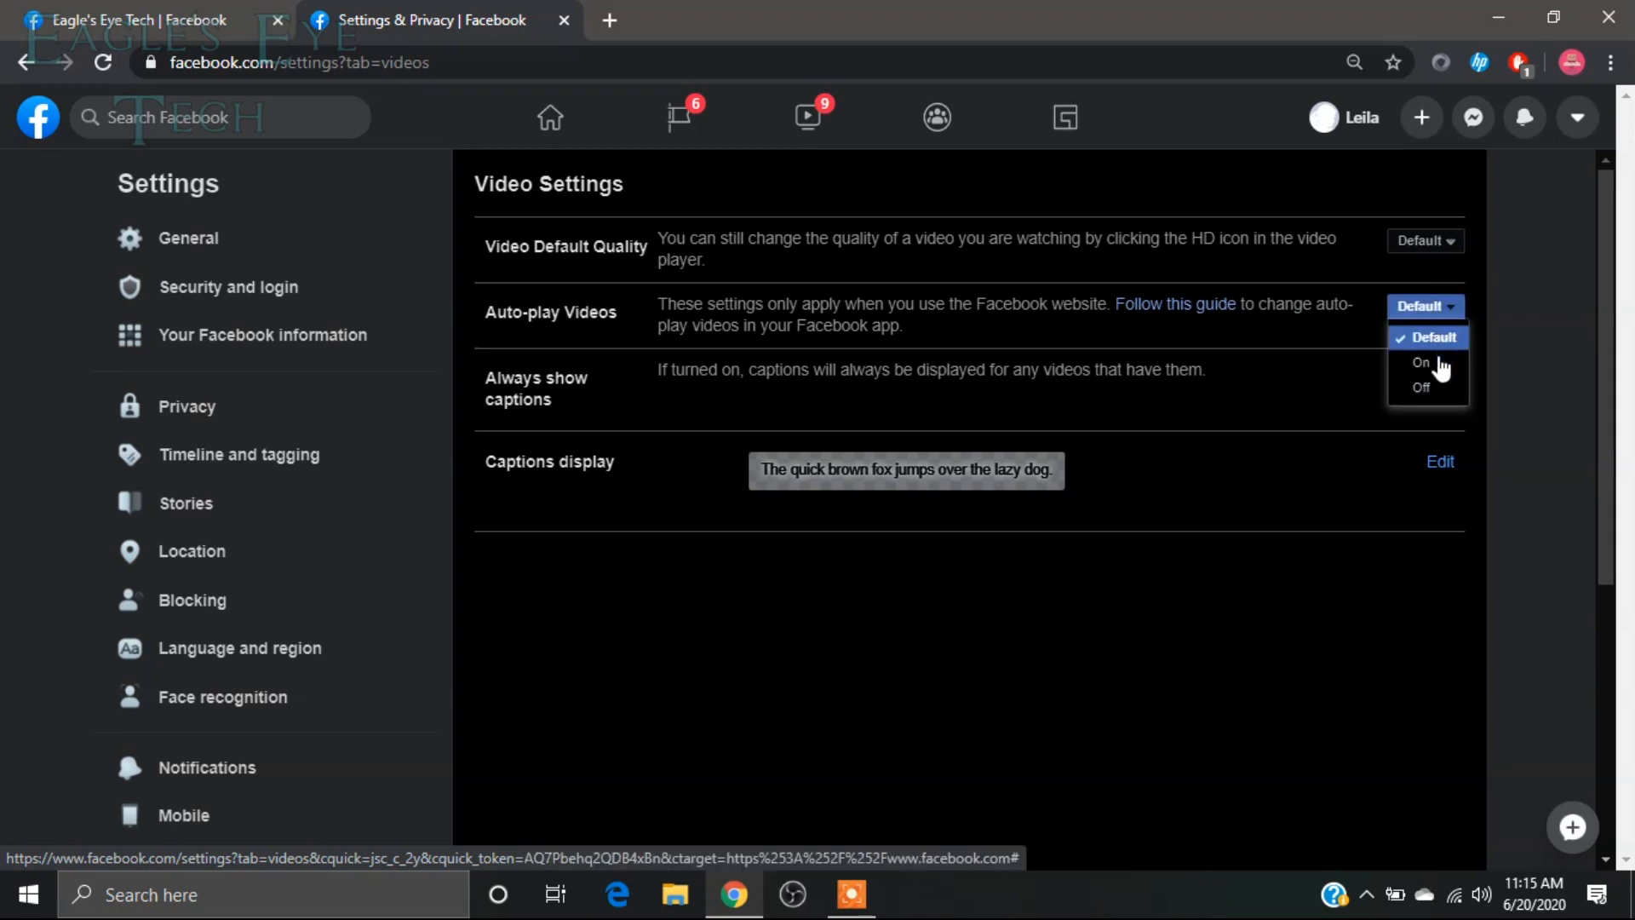
{"action": "left_click", "coordinate": [1420, 388]}
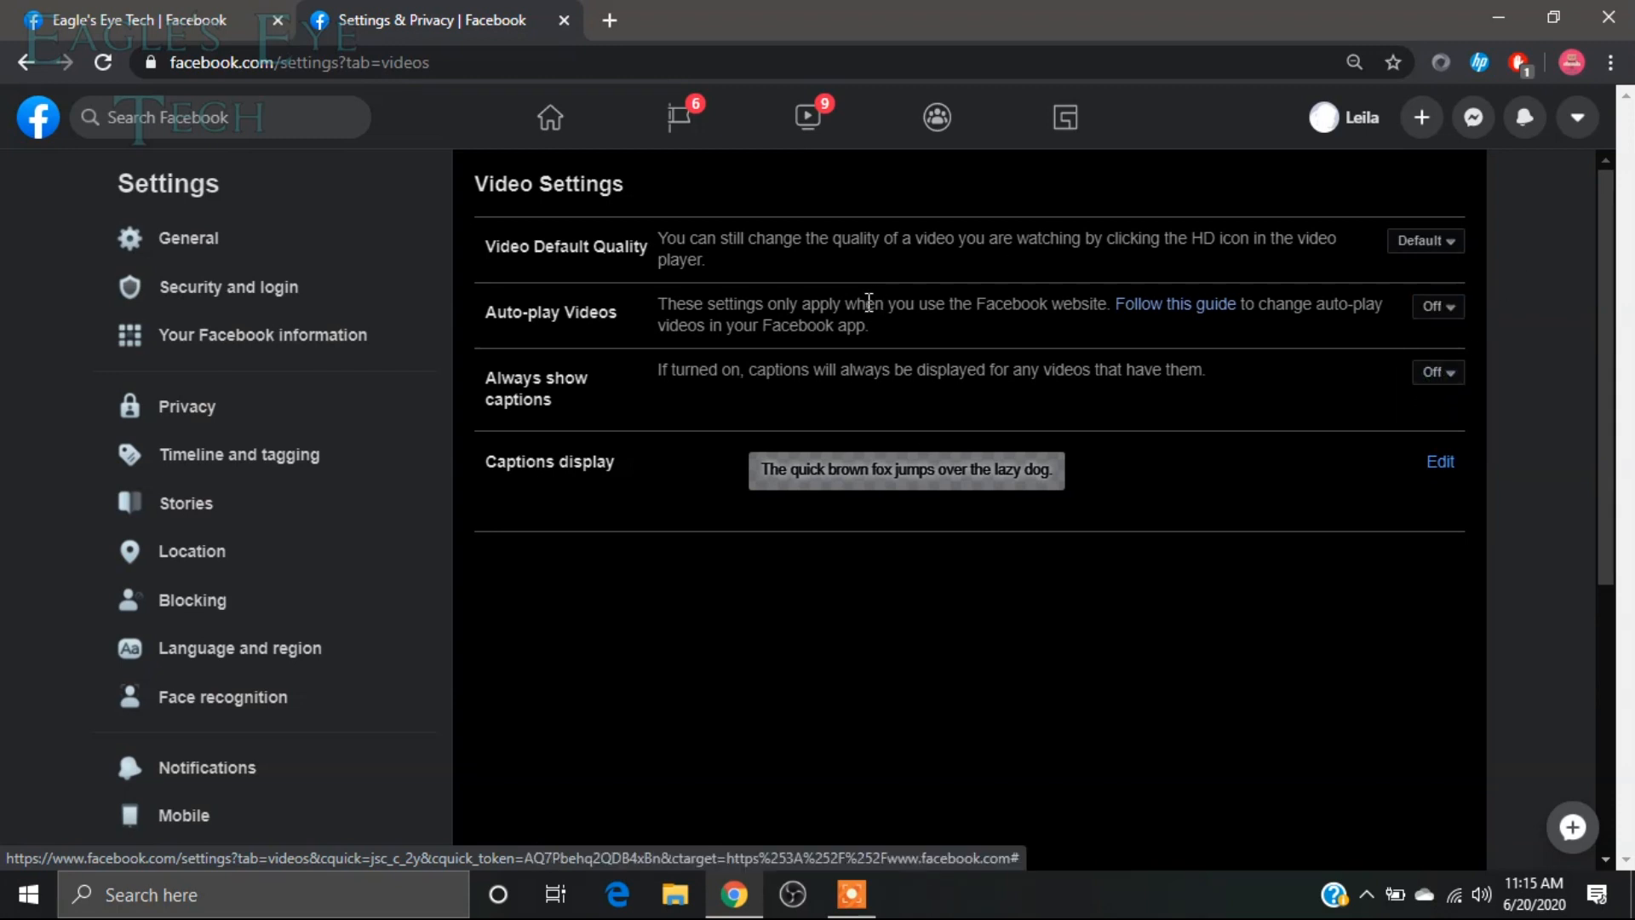
{"action": "mouse_move", "coordinate": [1004, 306]}
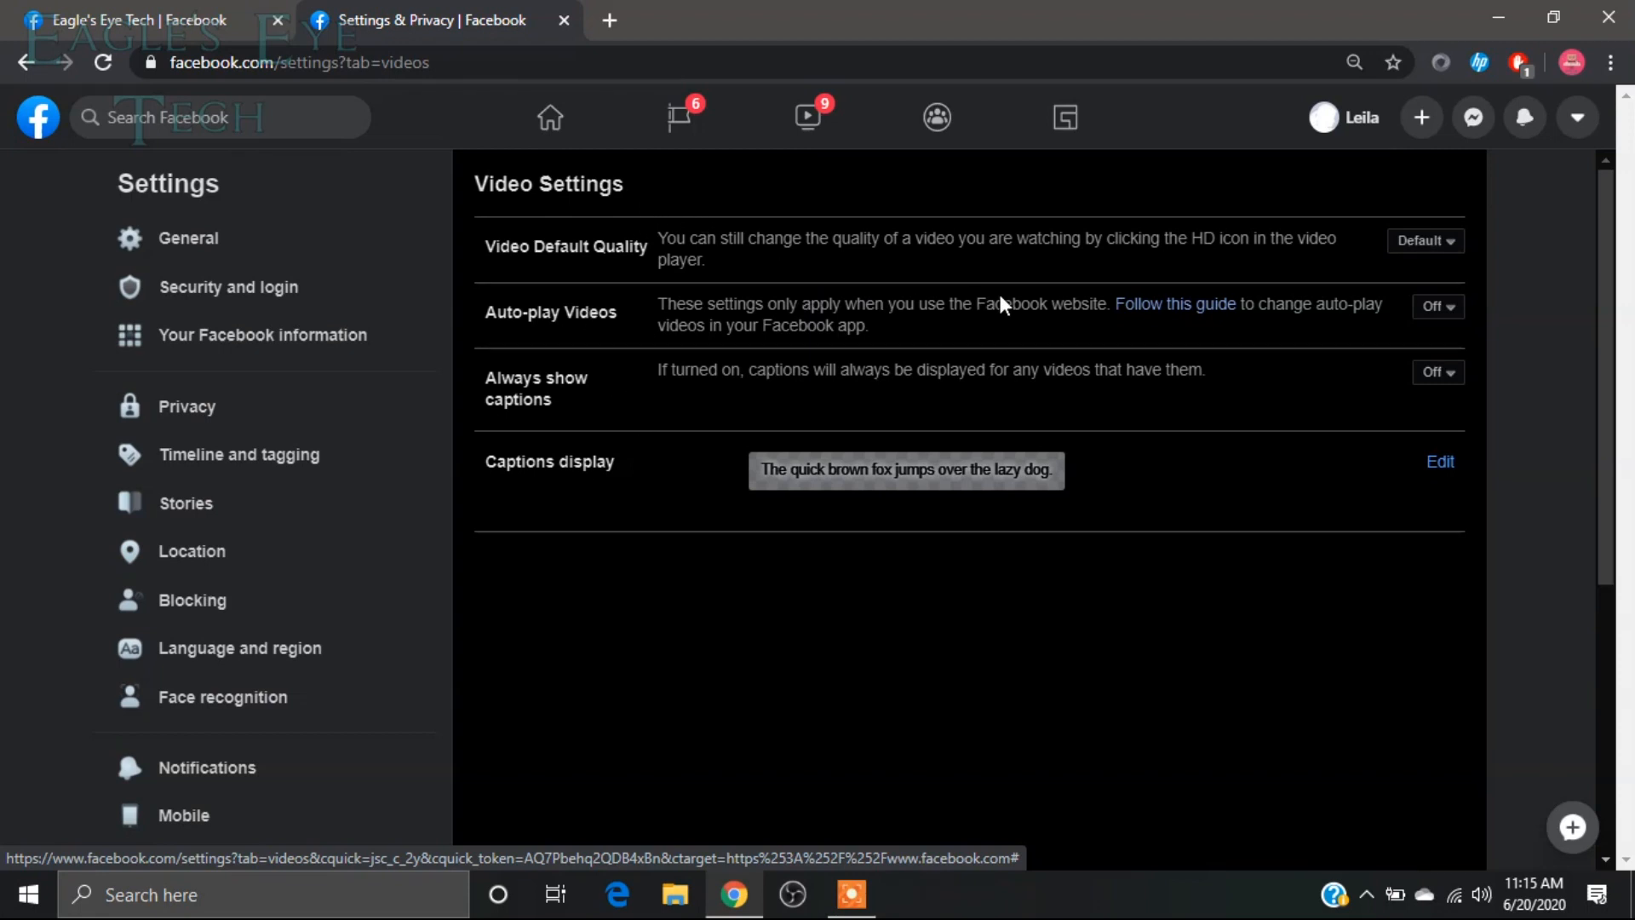
{"action": "mouse_move", "coordinate": [558, 379]}
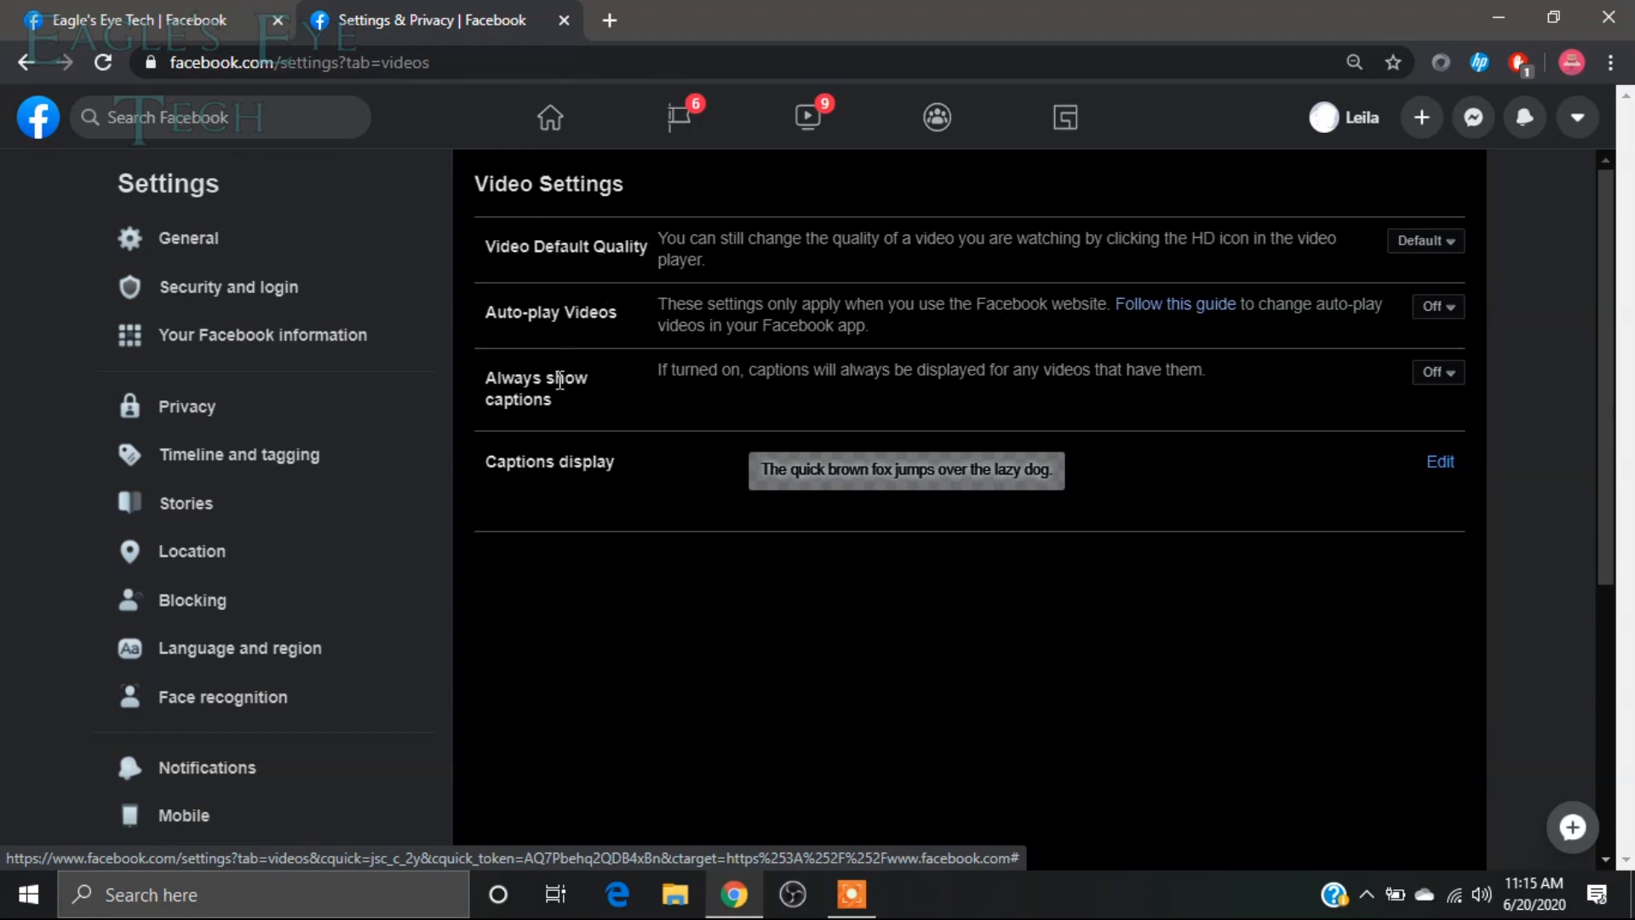
{"action": "mouse_move", "coordinate": [529, 468]}
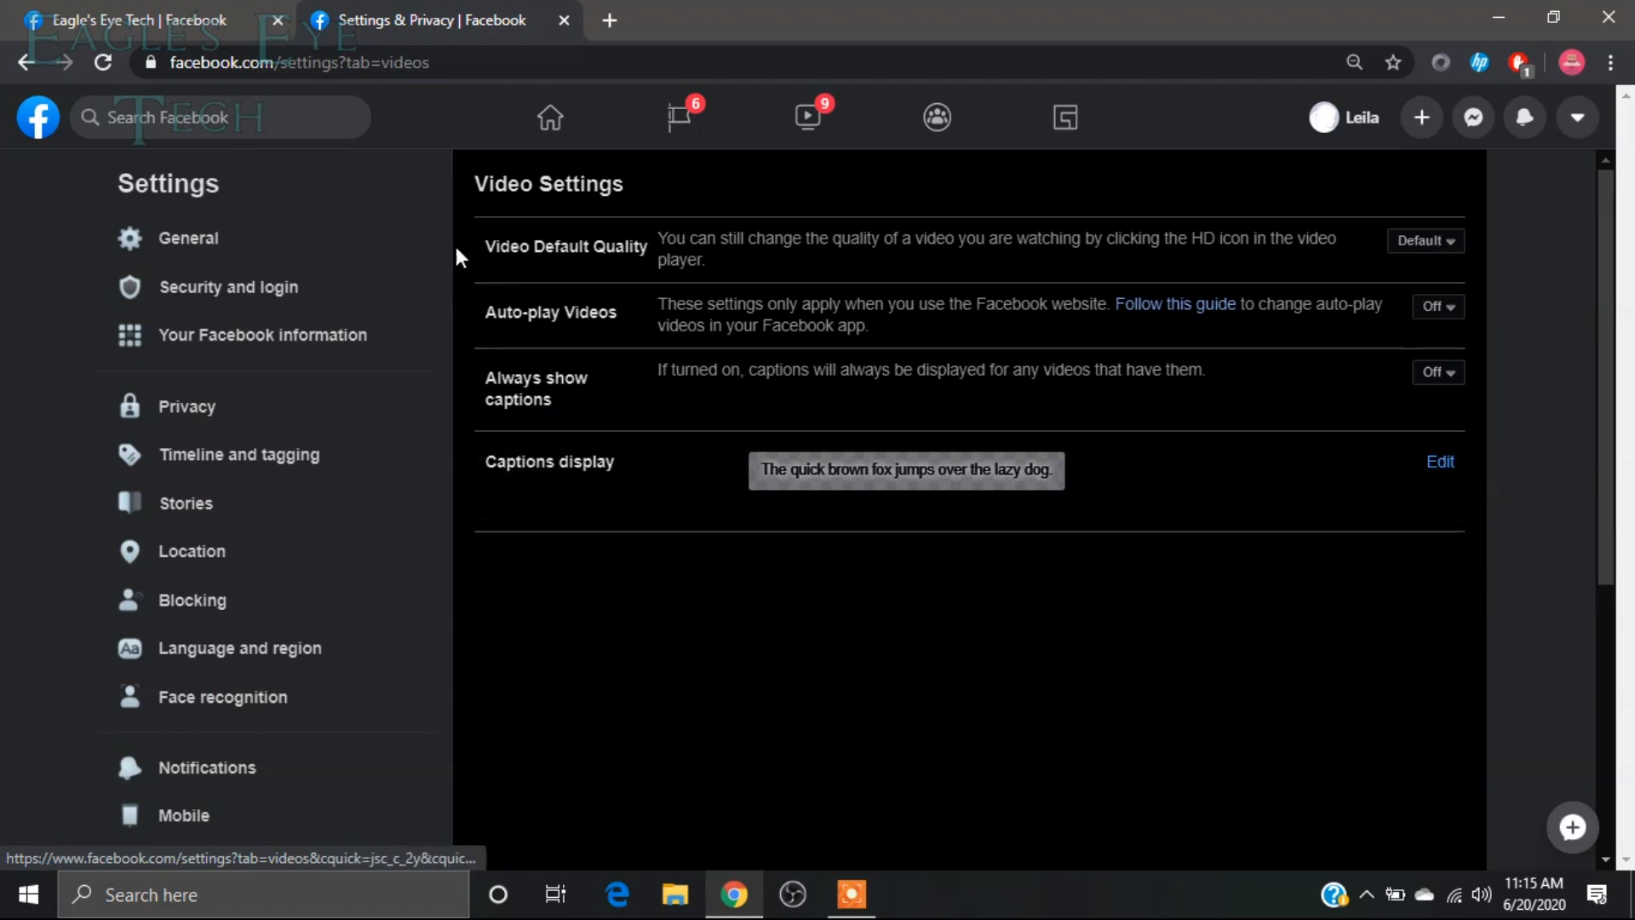
{"action": "left_click", "coordinate": [128, 18]}
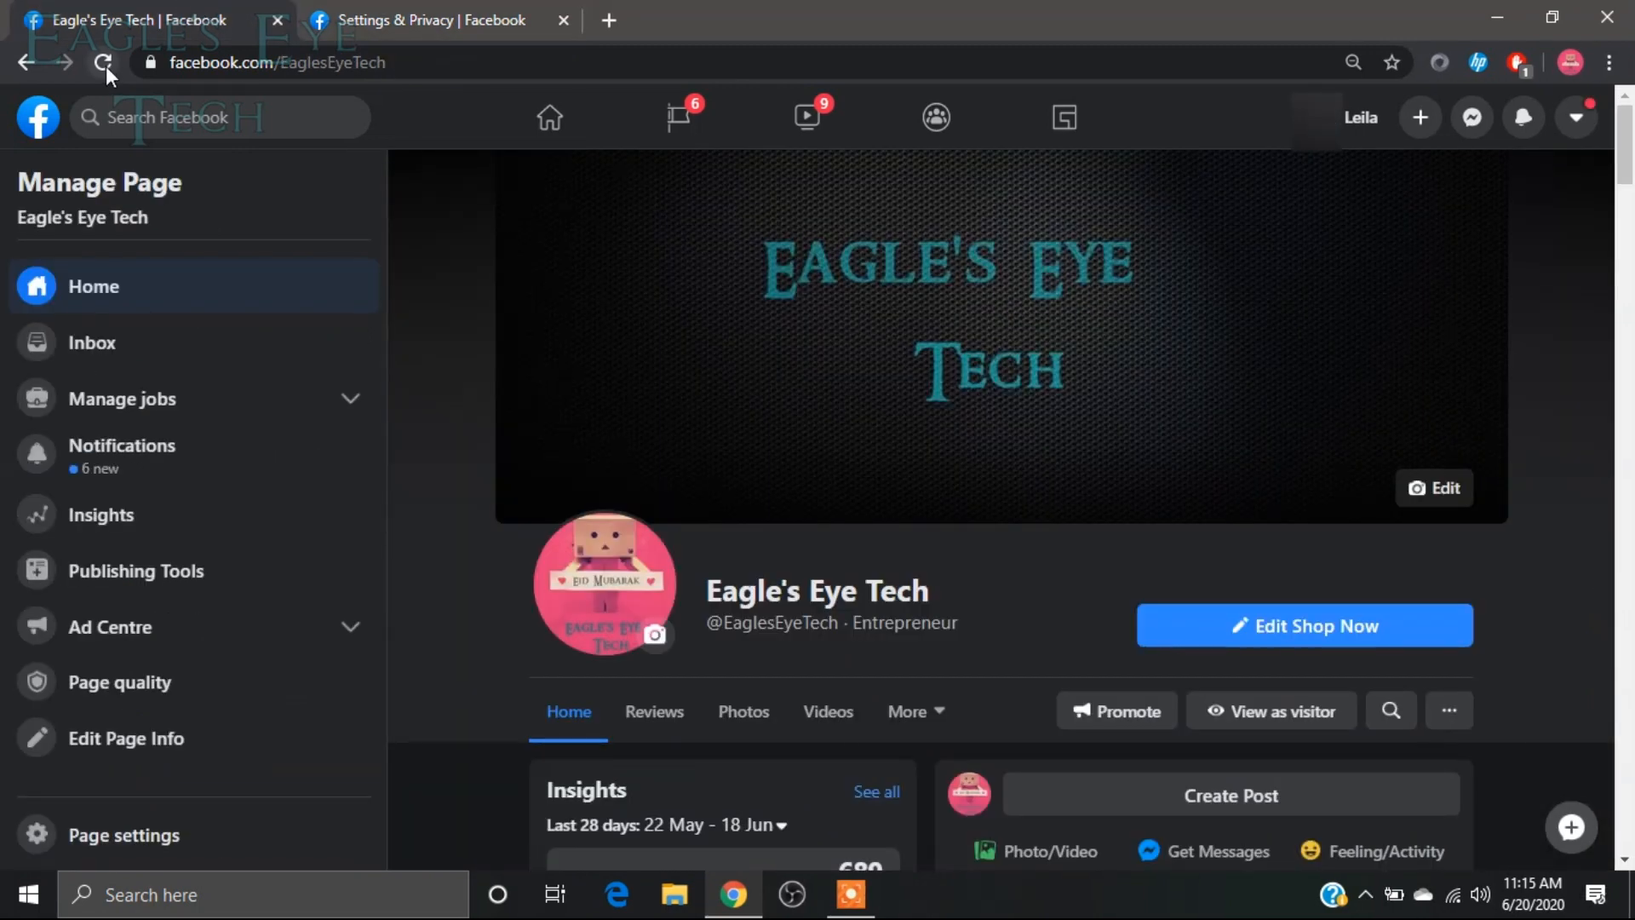
Reload the Eagle's Eye Tech page and scroll its feed, confirming videos stay paused.
{"action": "left_click", "coordinate": [105, 61]}
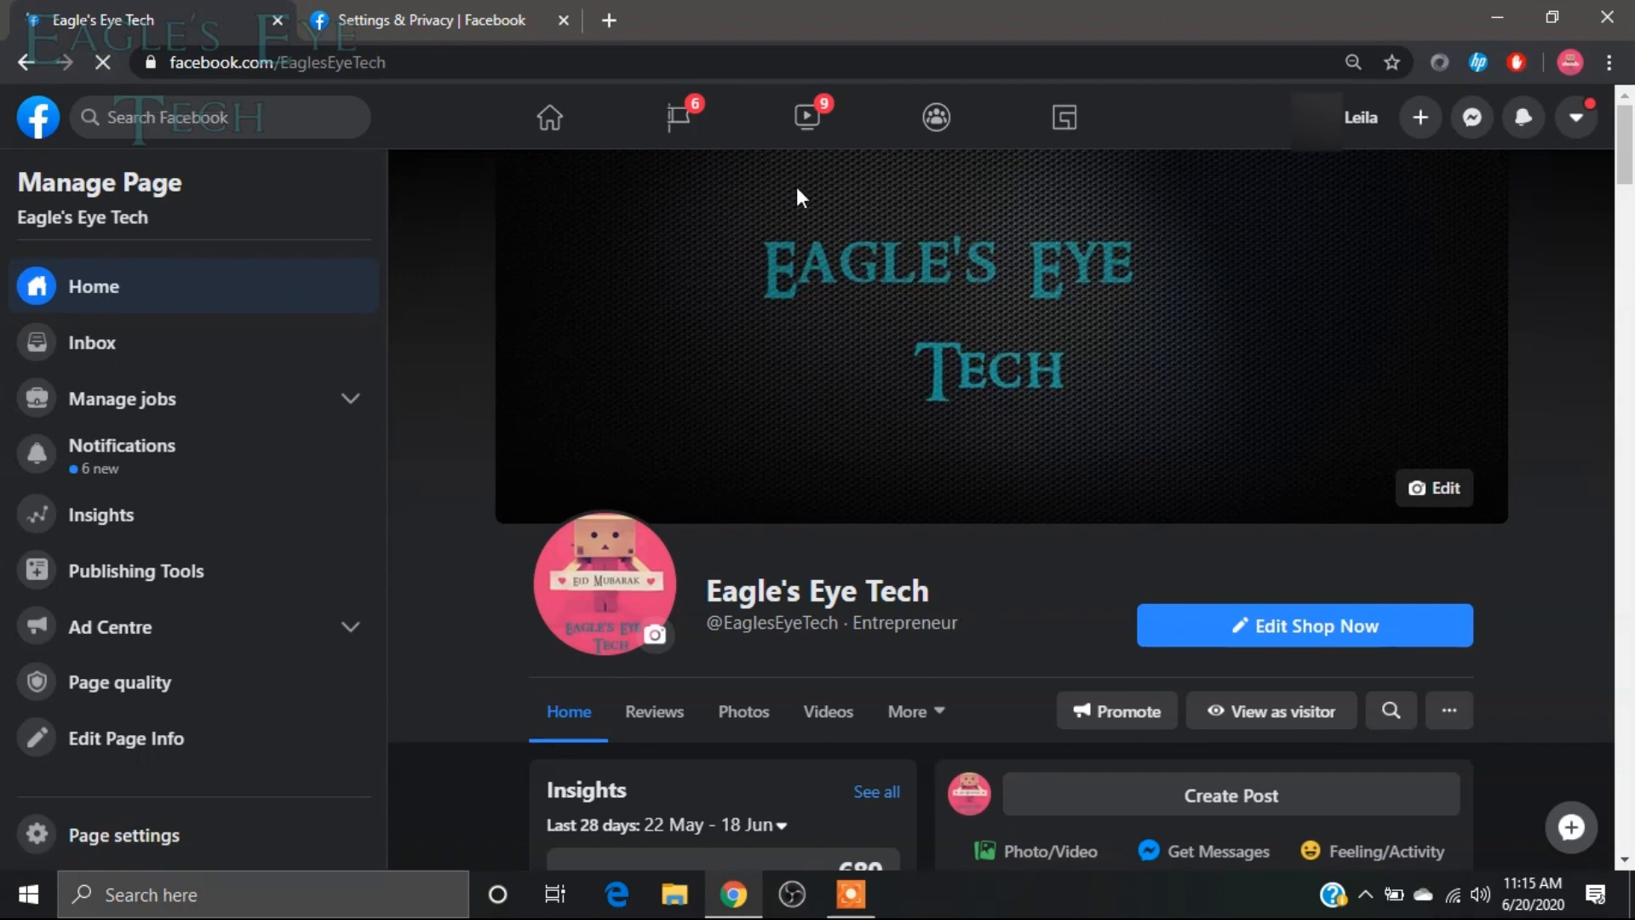
{"action": "scroll", "scroll_direction": "down", "scroll_amount": 3}
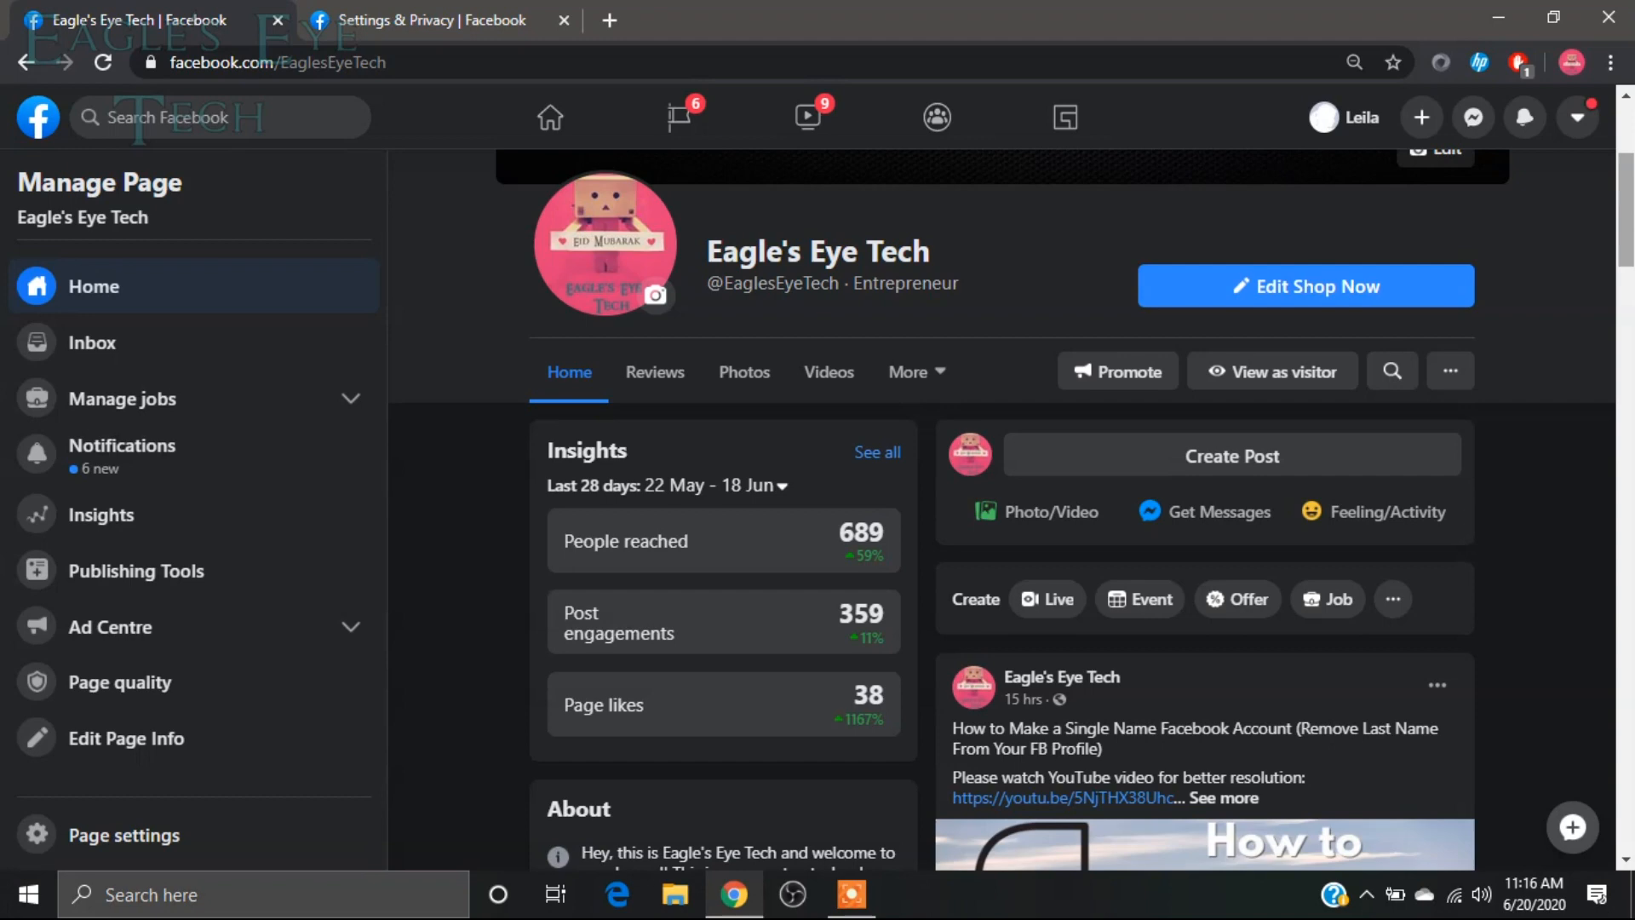
{"action": "scroll", "scroll_direction": "down", "scroll_amount": 3}
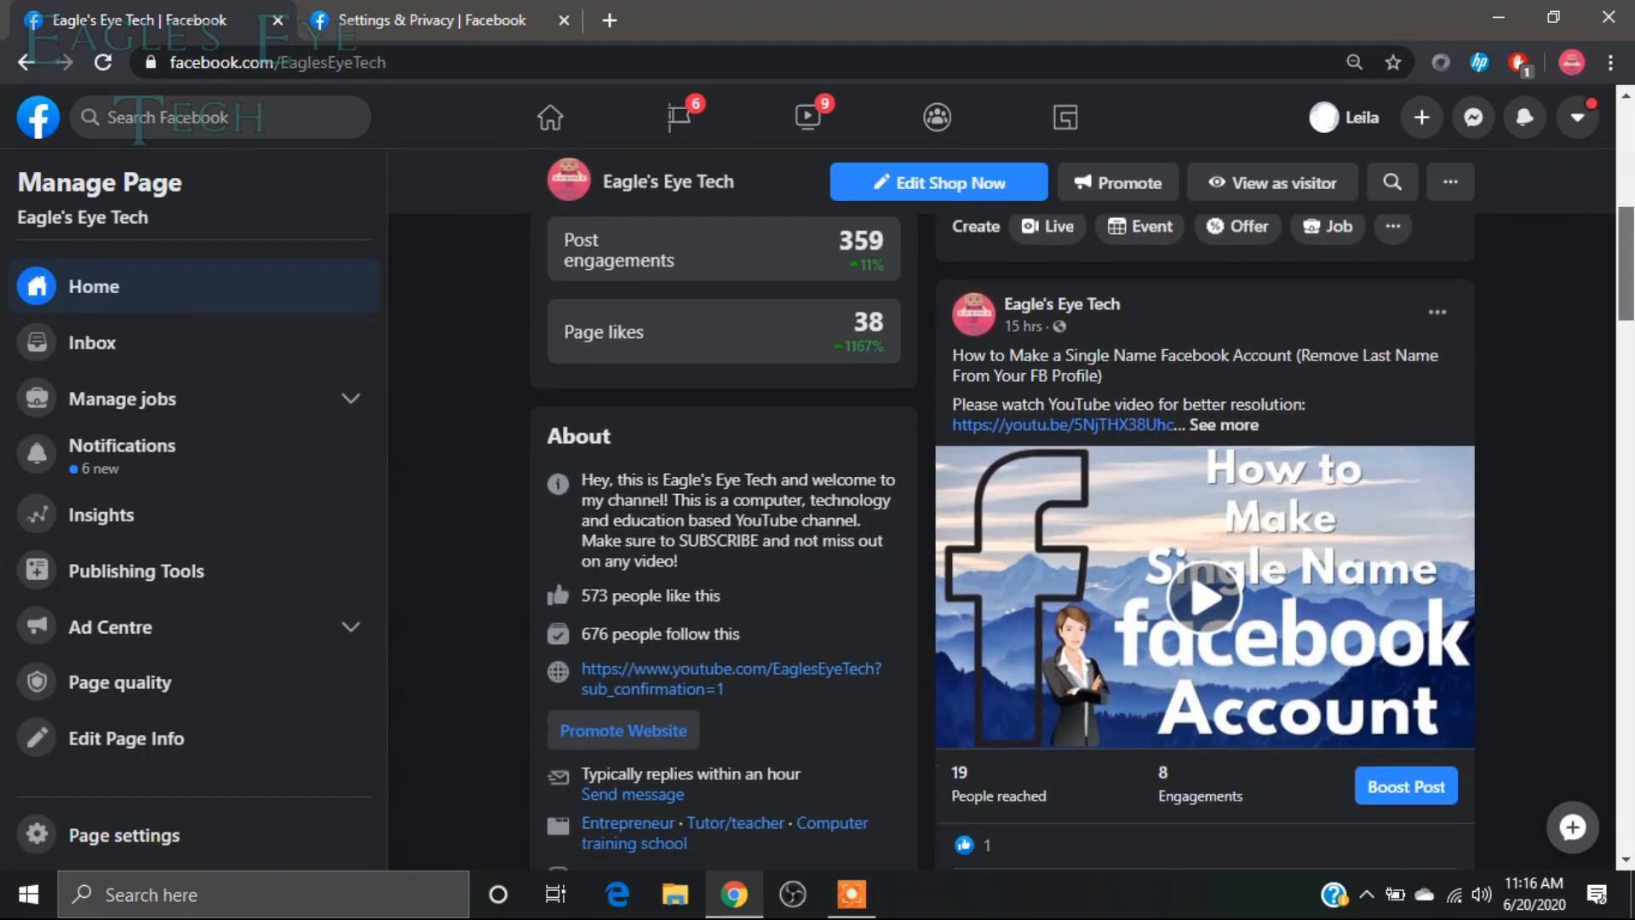
{"action": "scroll", "scroll_direction": "down", "scroll_amount": 3}
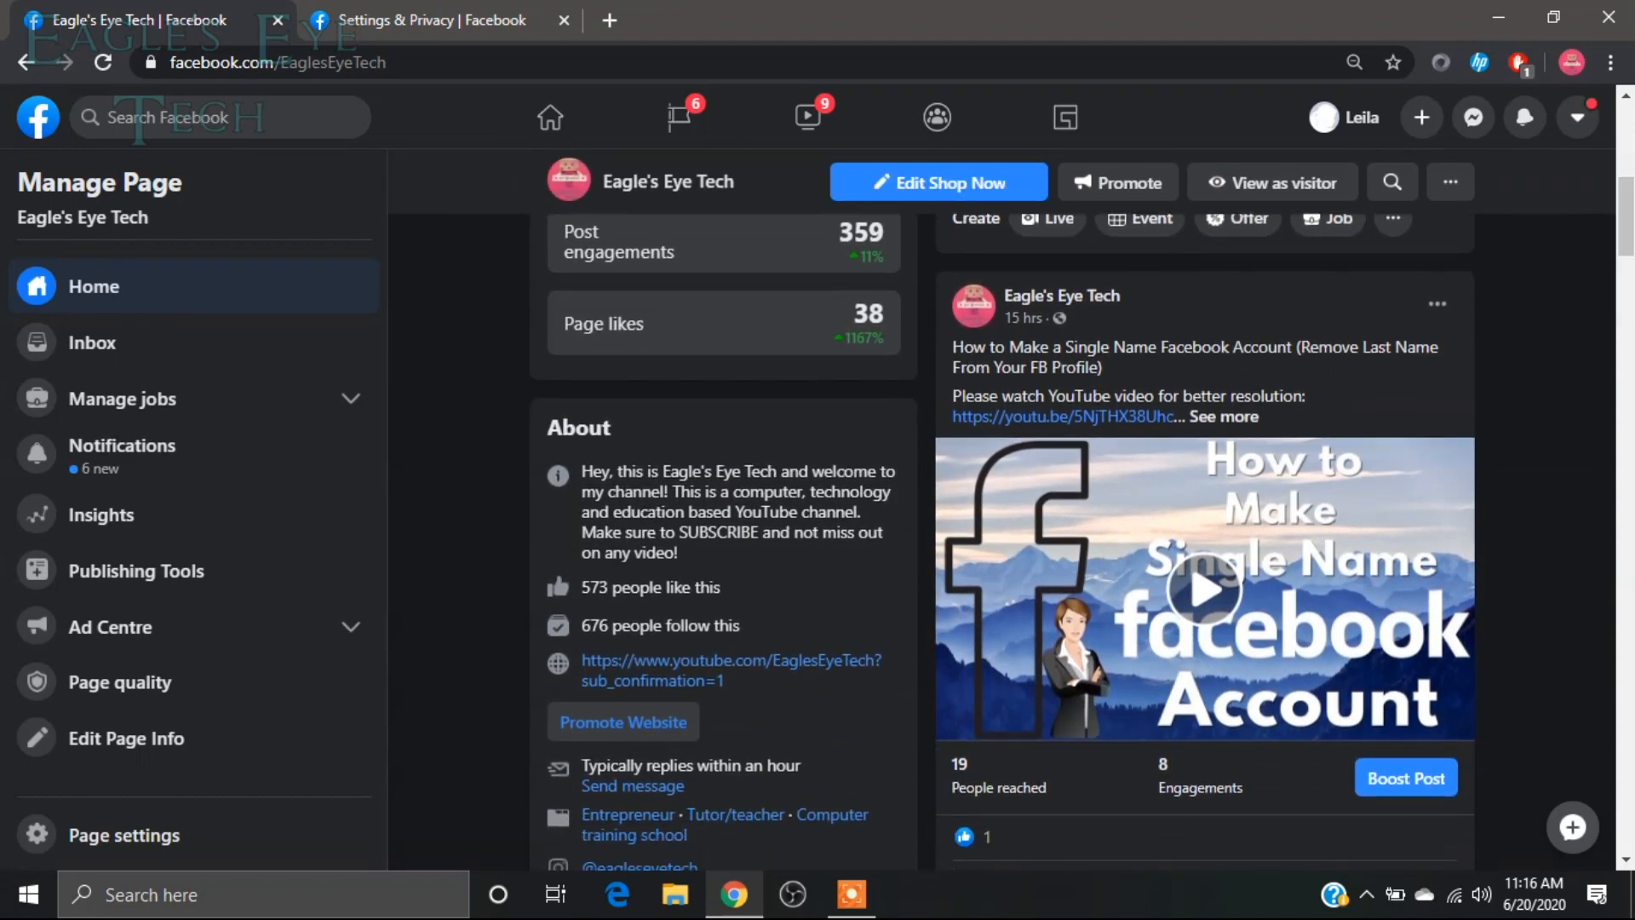
{"action": "scroll", "scroll_direction": "down", "scroll_amount": 3}
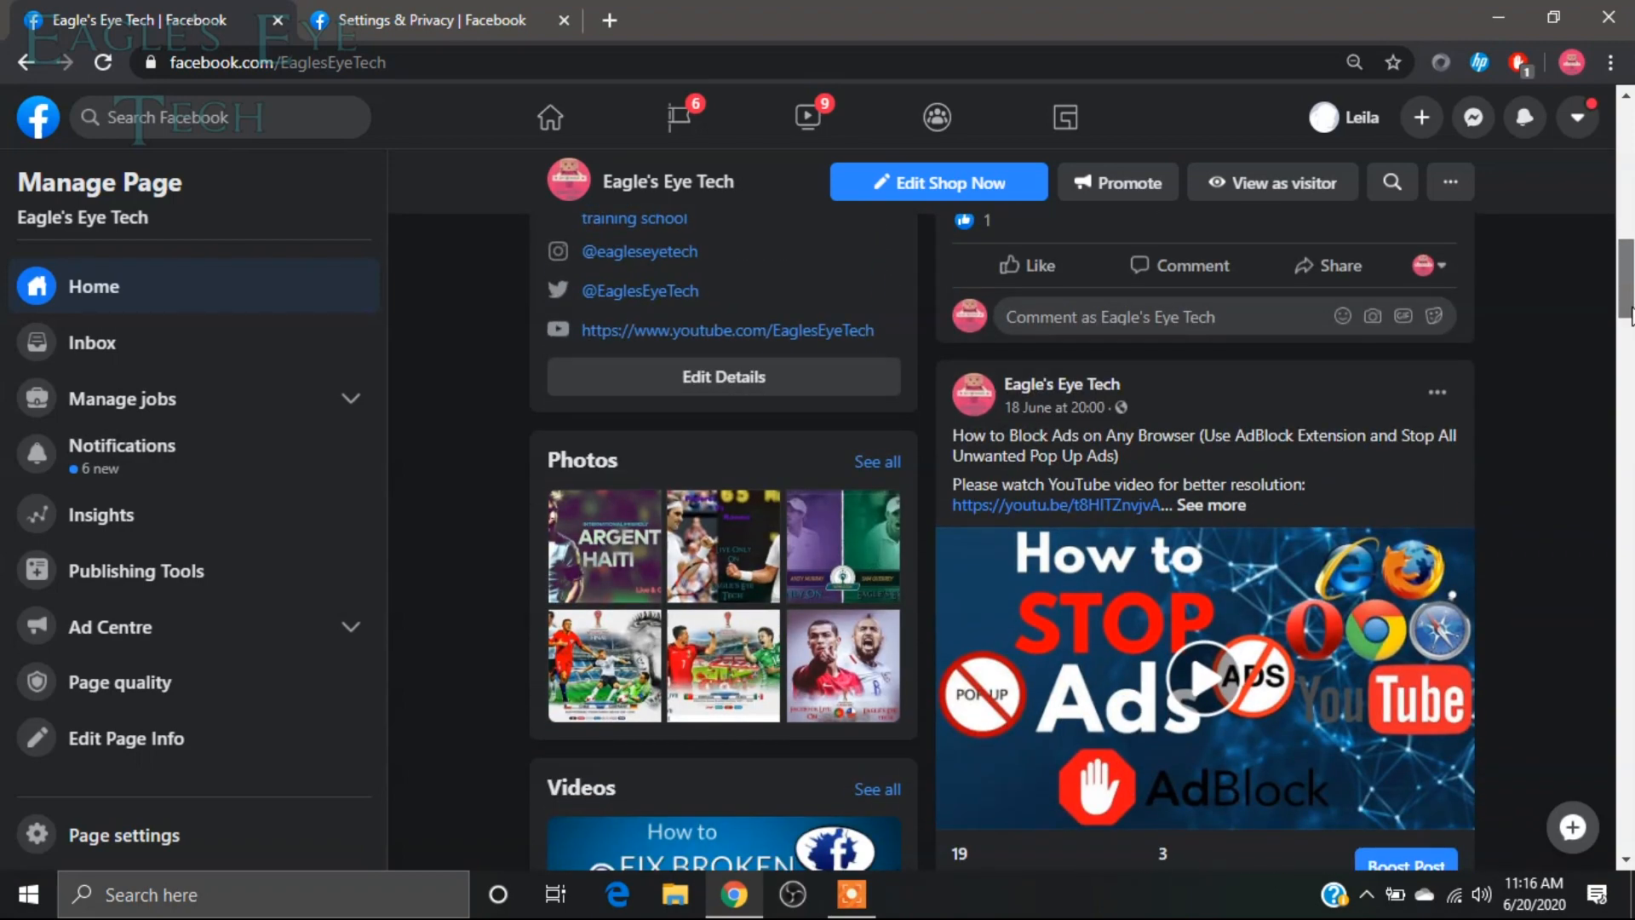
{"action": "scroll", "scroll_direction": "down", "scroll_amount": 3}
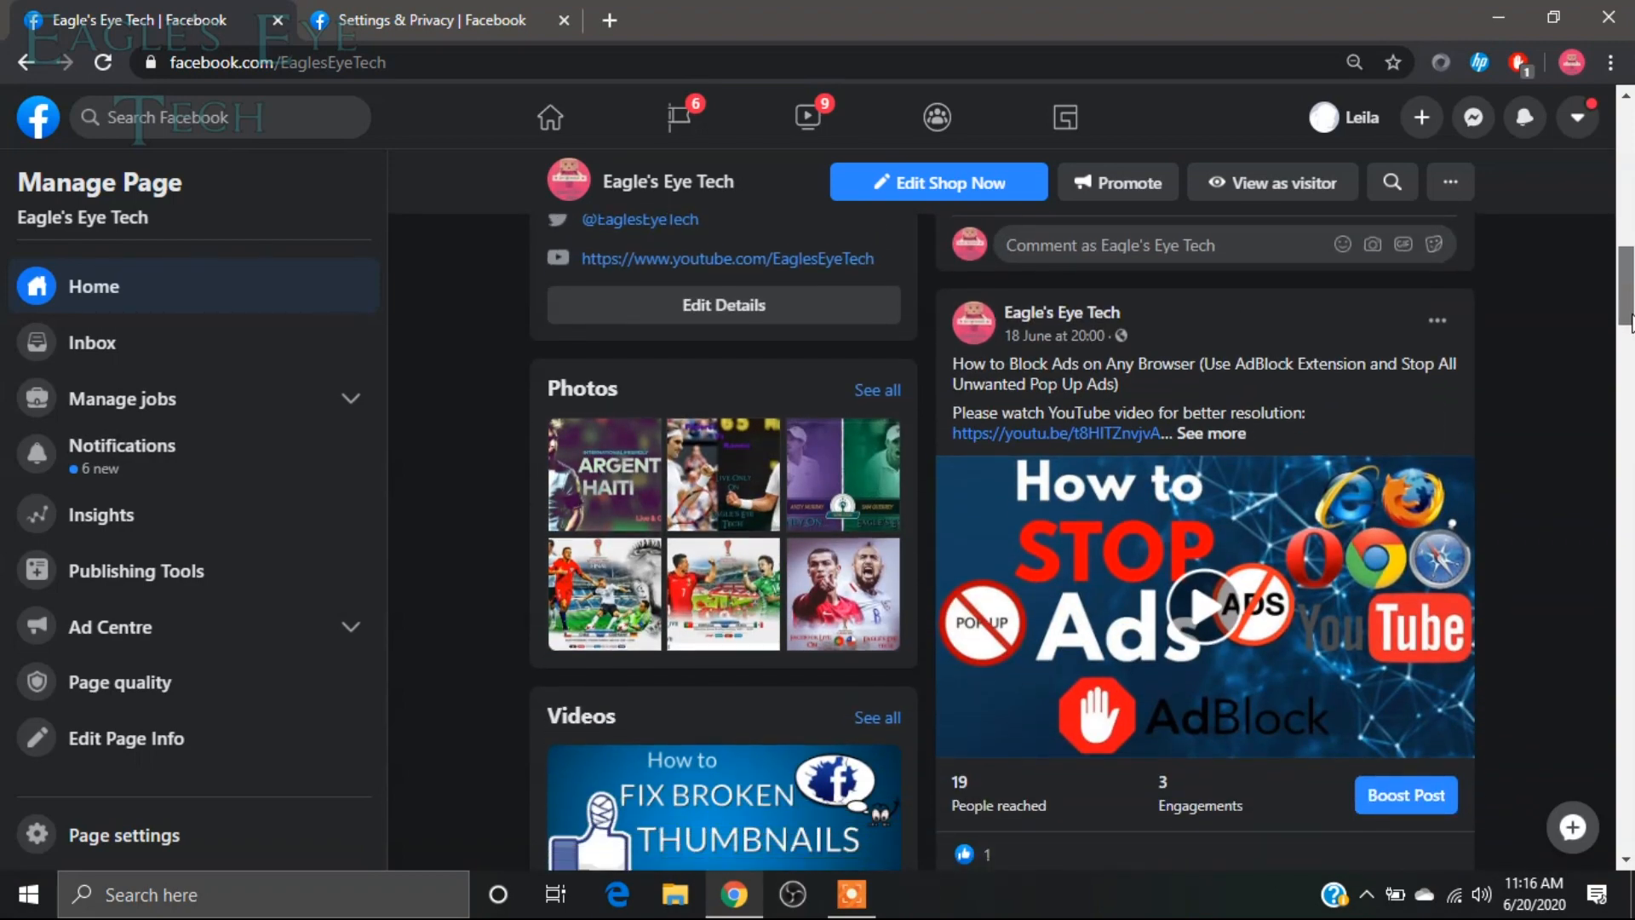
{"action": "scroll", "scroll_direction": "down", "scroll_amount": 3}
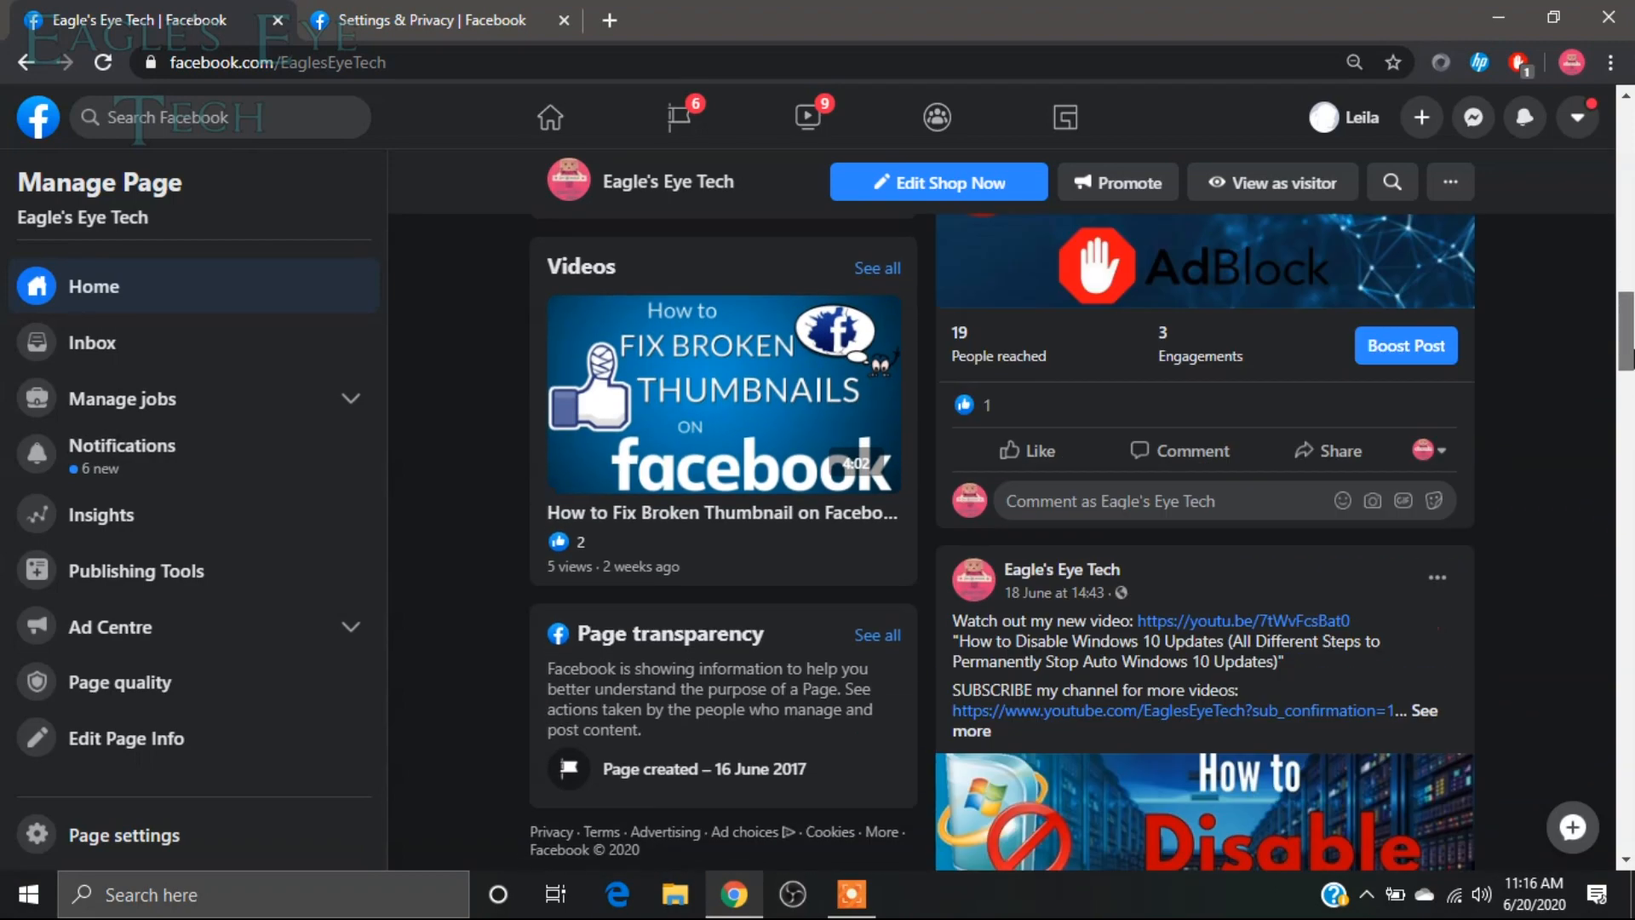